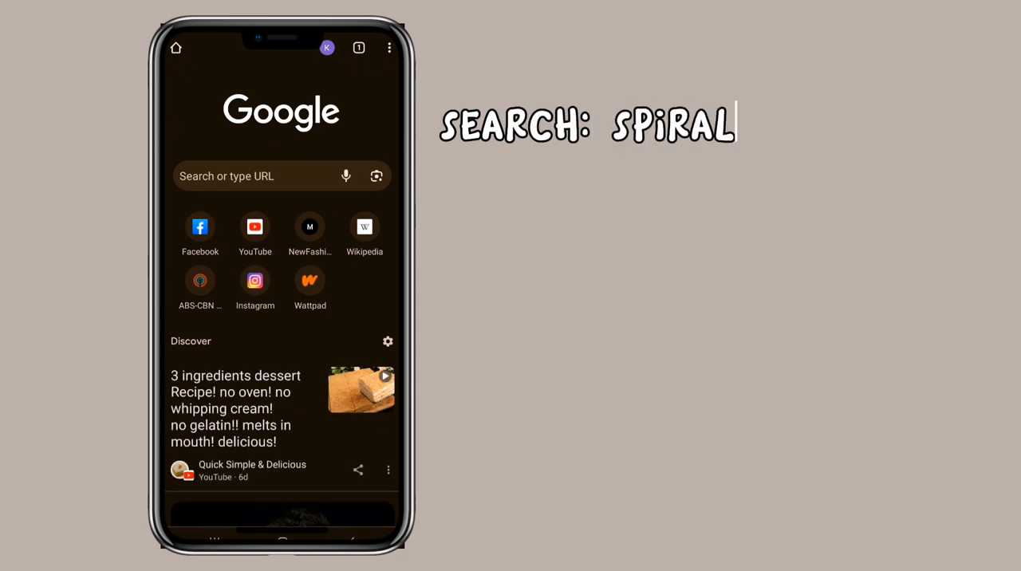
Search Google for 'spiral betty' and open the spiralbetty.com result.
left_click(248, 176)
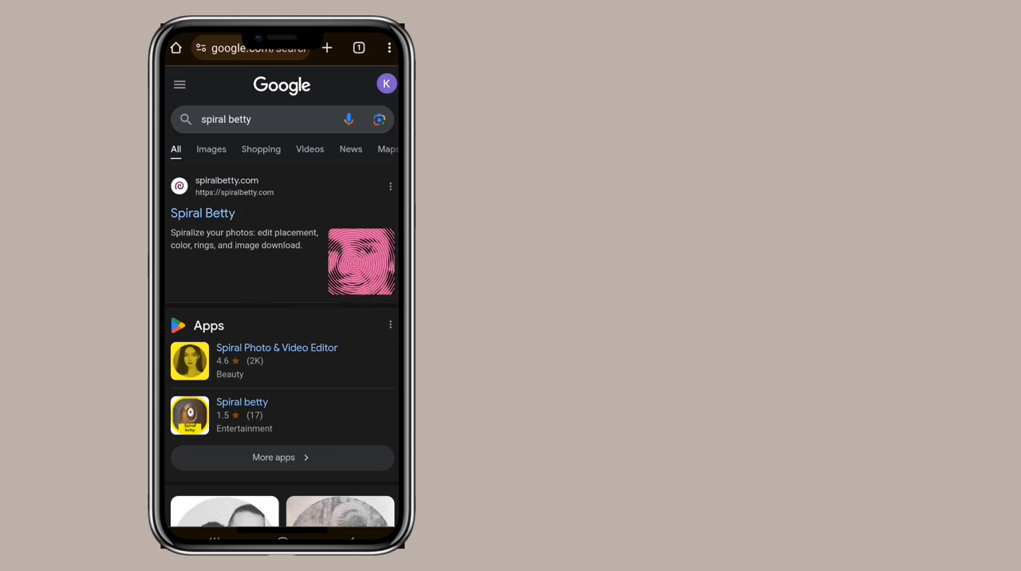
left_click(203, 214)
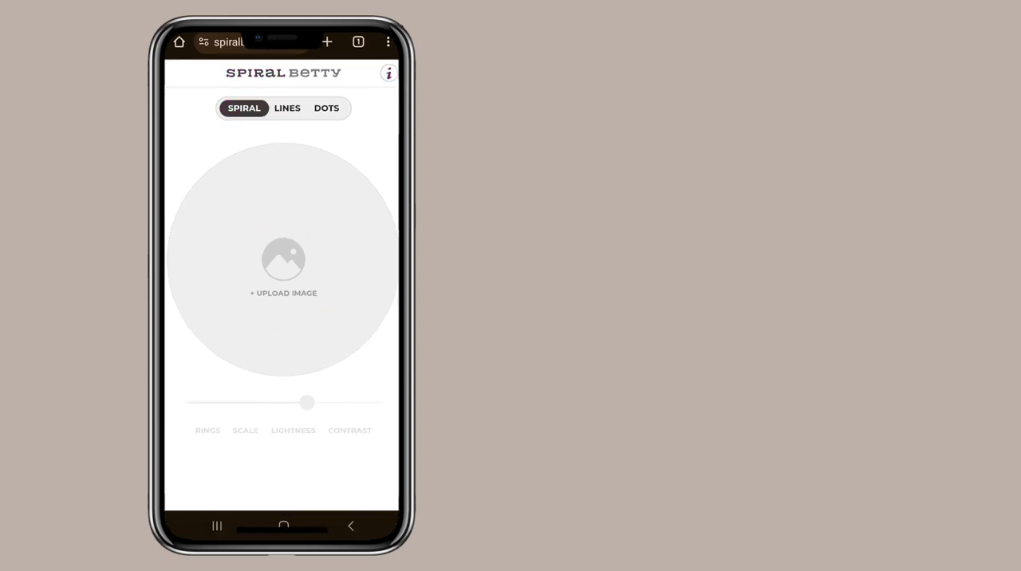
Upload the couple's photo from the gallery, zoom it to fill the circle and confirm the framing.
left_click(284, 263)
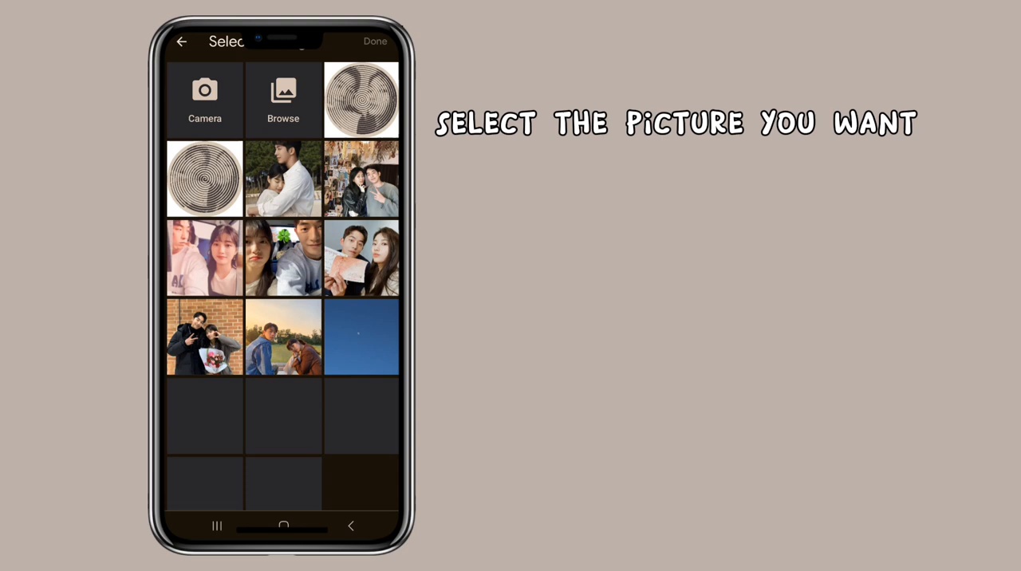
left_click(284, 177)
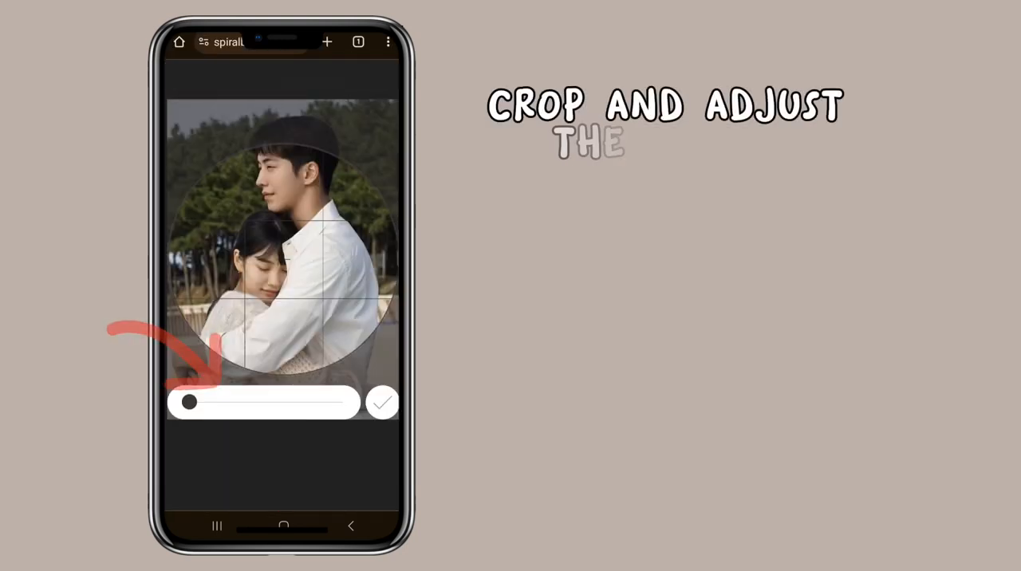
left_click_drag(188, 402, 210, 402)
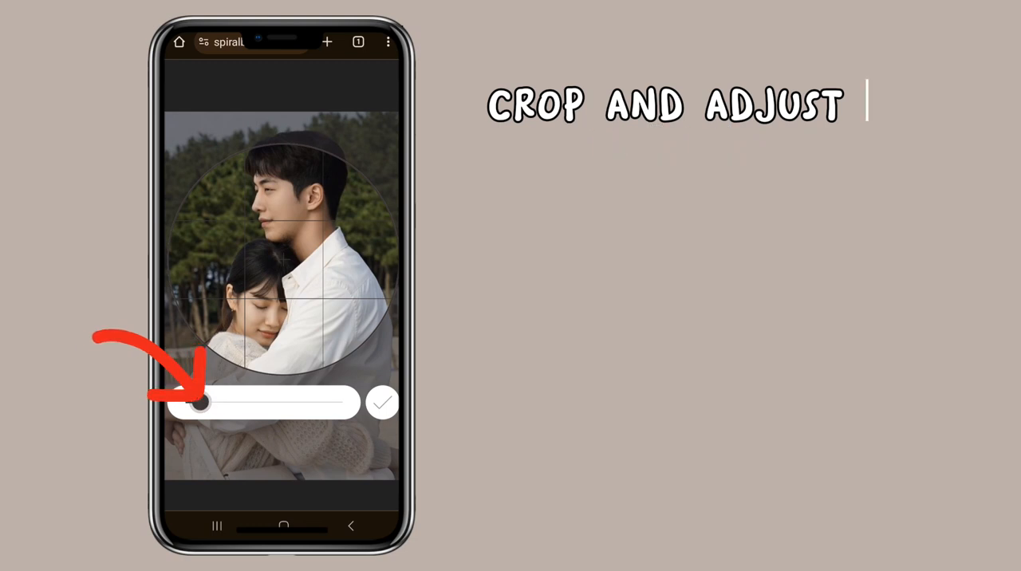
left_click(381, 402)
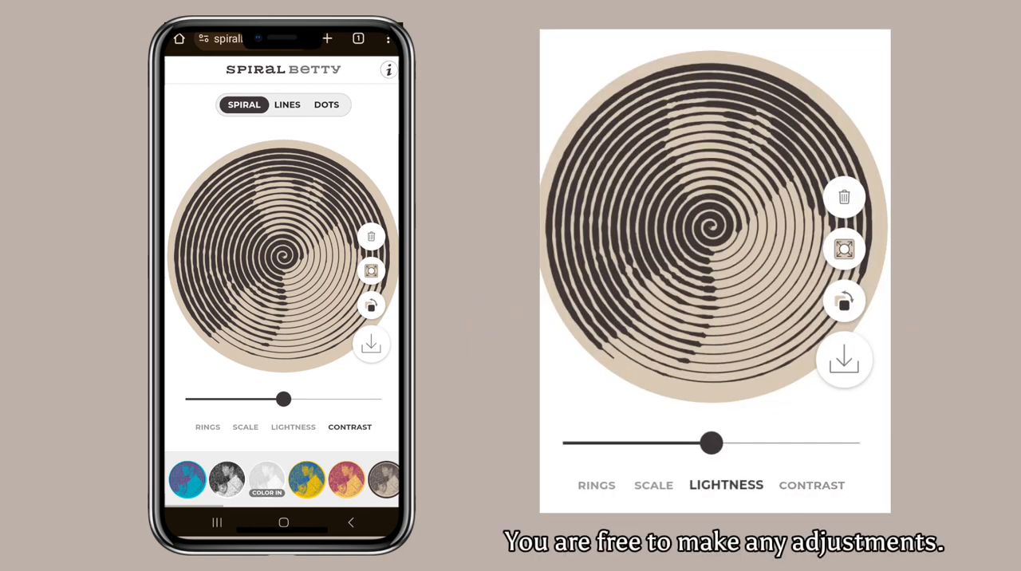
Lower the lightness, adjust scale and rings to fewer, thicker lines, then download and start over.
left_click_drag(710, 444, 648, 443)
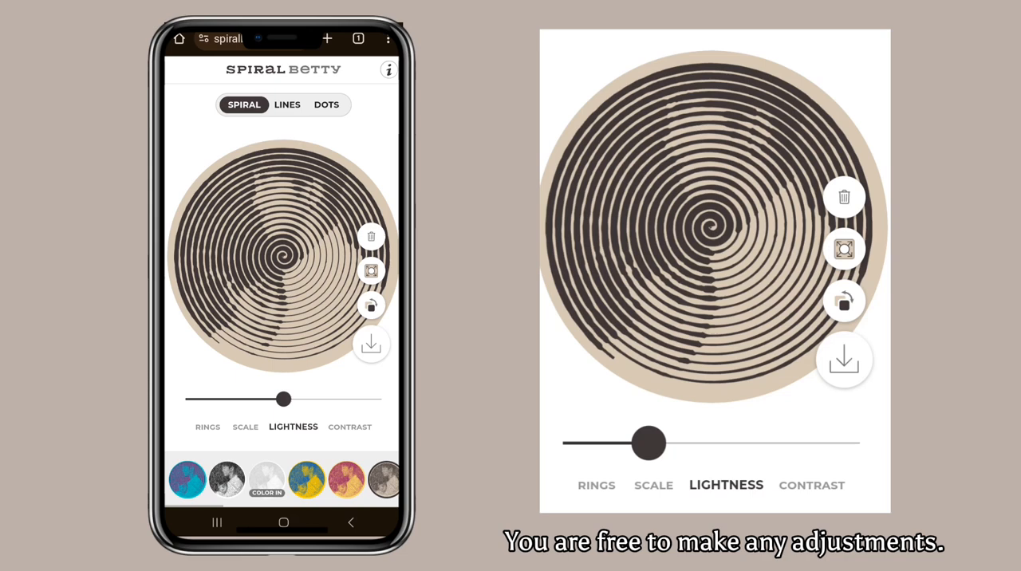
left_click(246, 427)
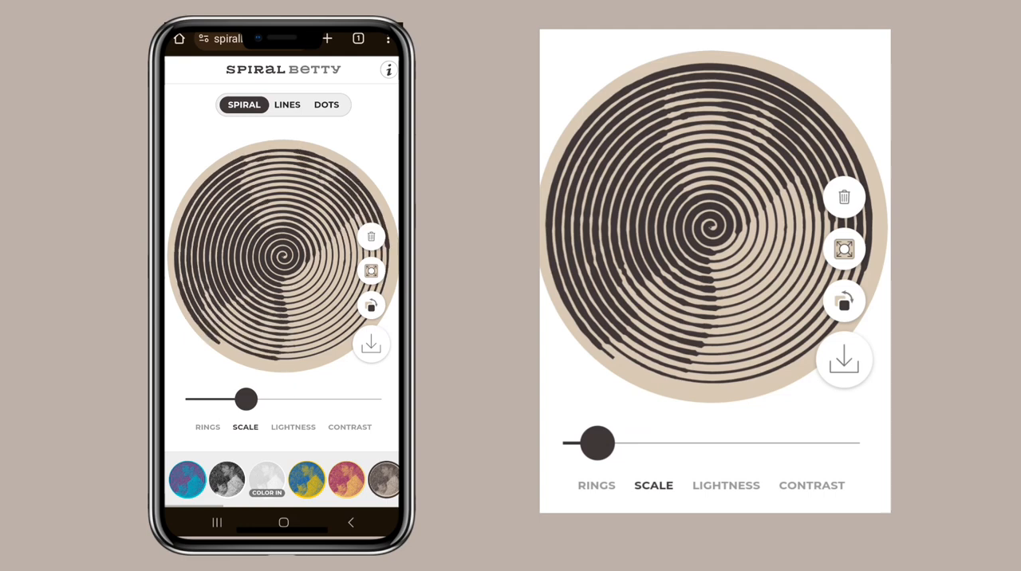
left_click_drag(245, 398, 206, 399)
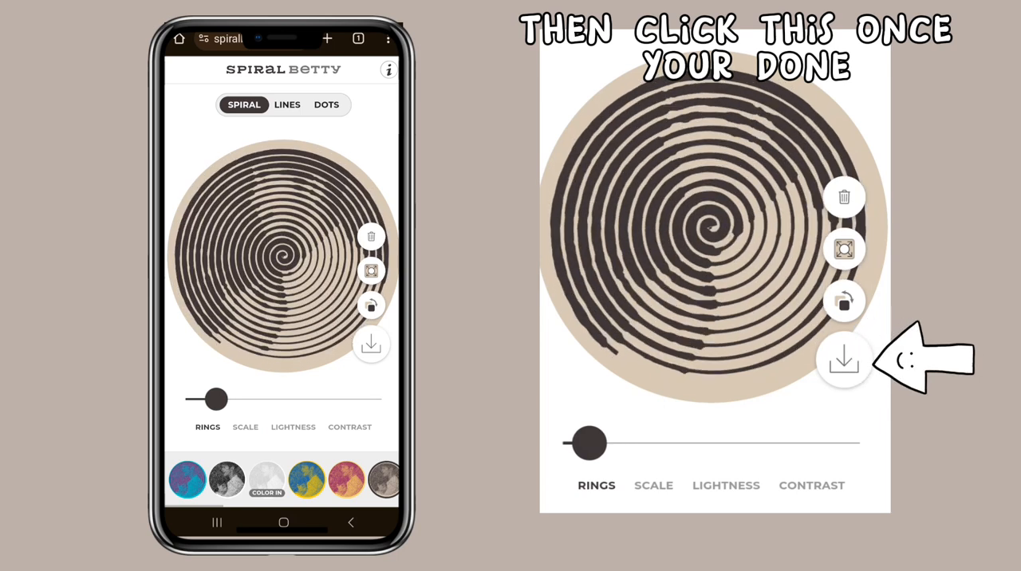
left_click_drag(215, 399, 201, 399)
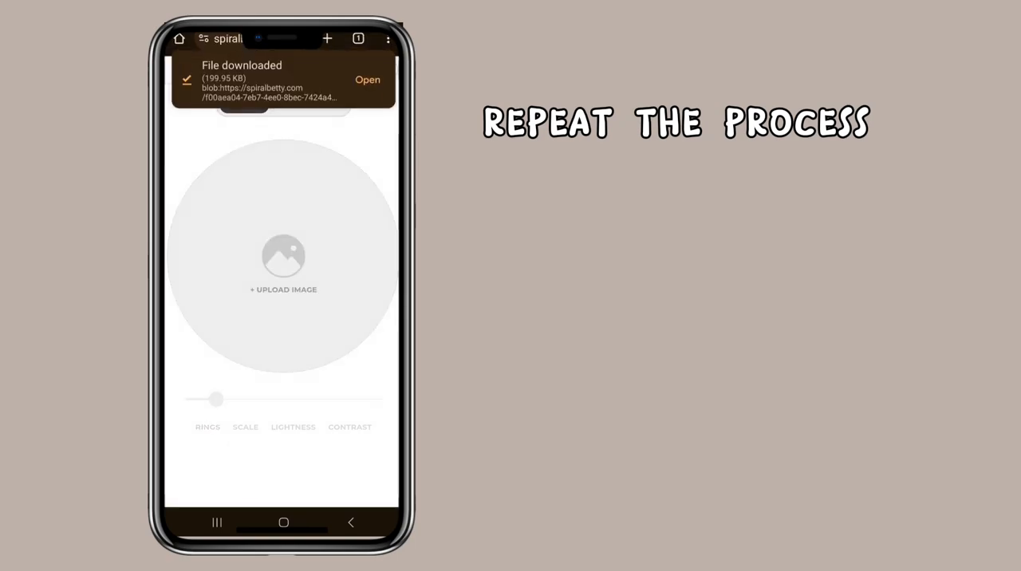
left_click(284, 284)
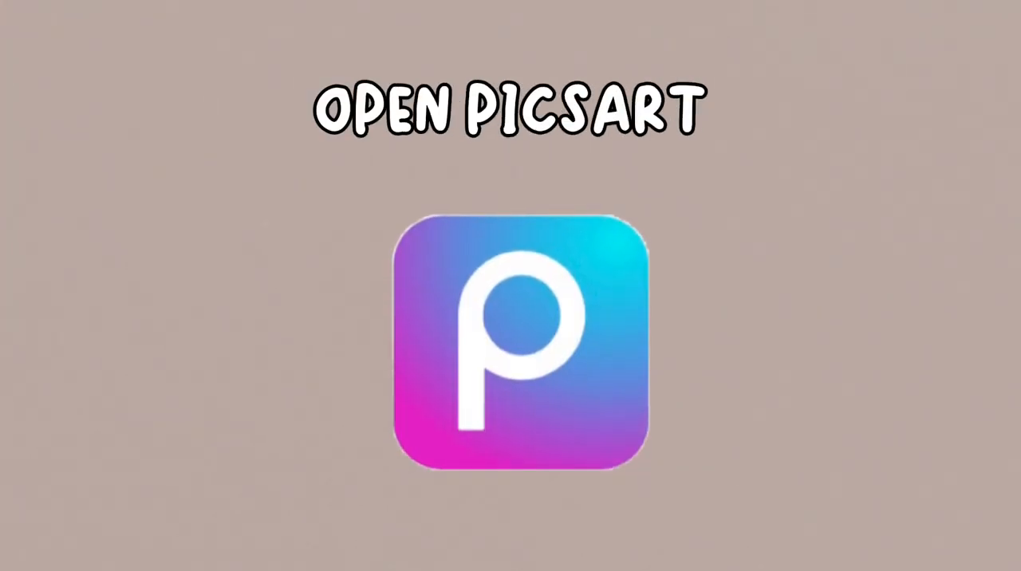
Launch PicsArt and start a new project on the plain white color background.
left_click(518, 343)
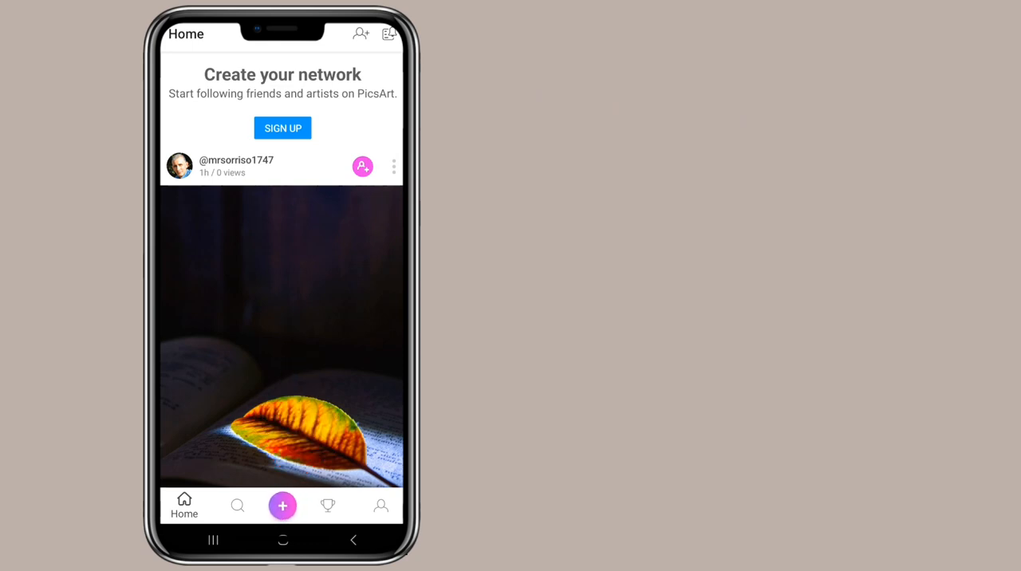
left_click(282, 504)
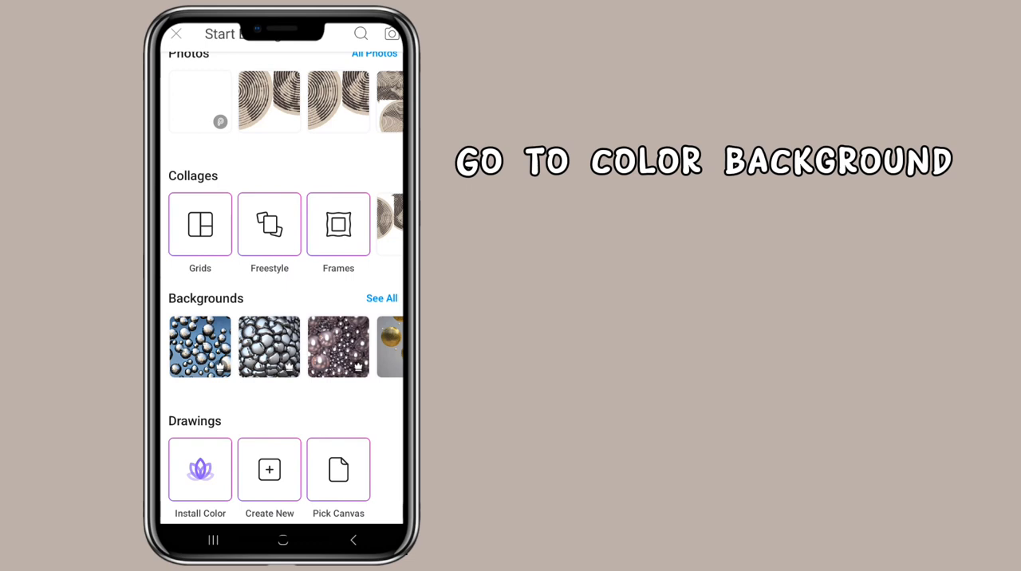
scroll("down", 3)
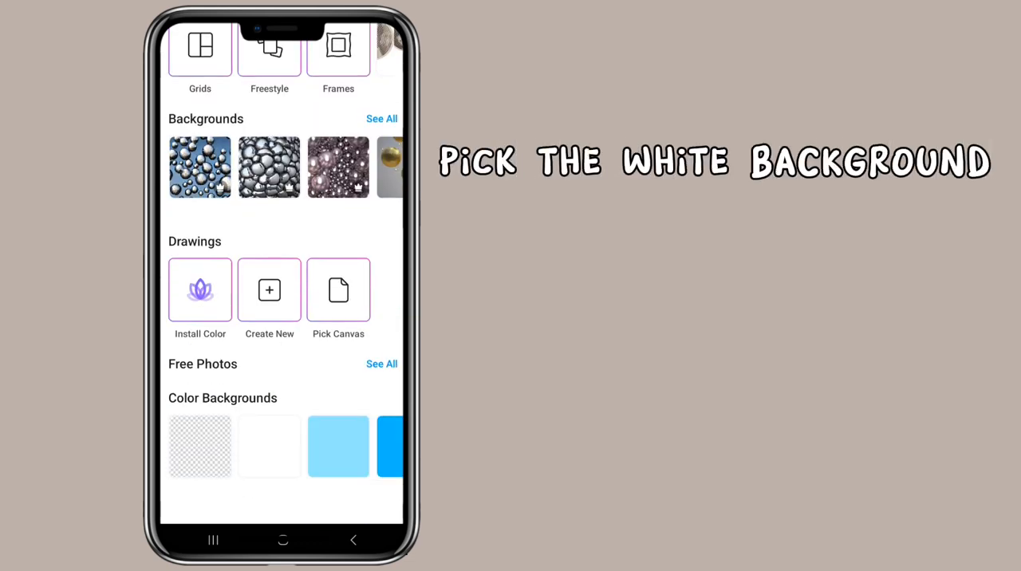
left_click(268, 447)
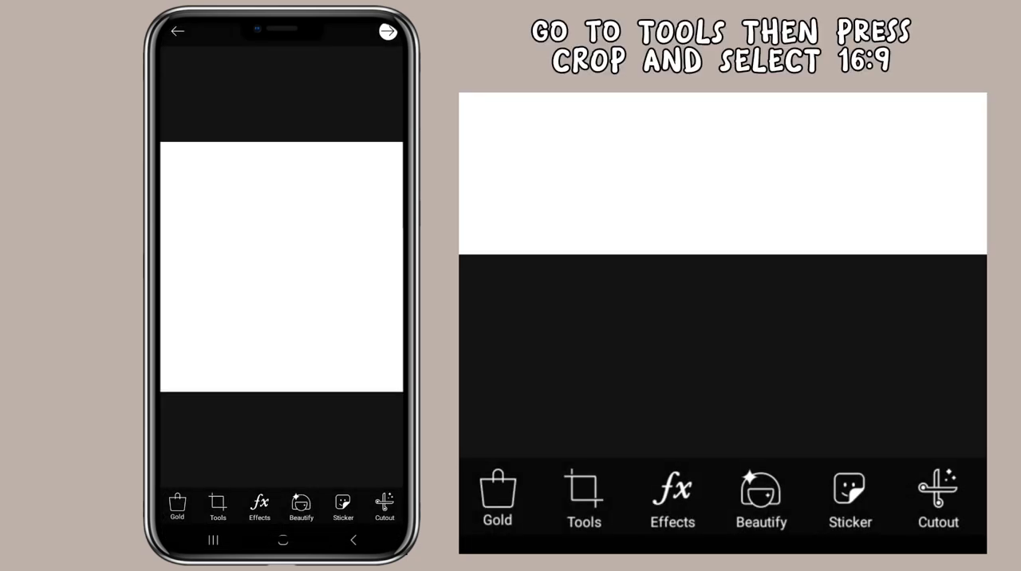
Crop the white canvas to a 16:9 ratio via Tools > Crop and apply it.
left_click(584, 508)
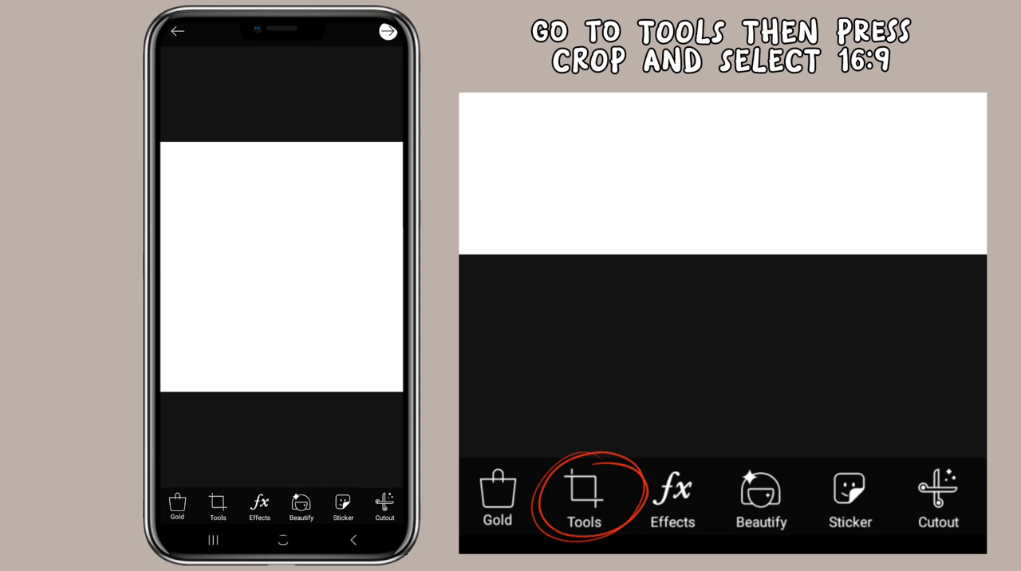
left_click(584, 494)
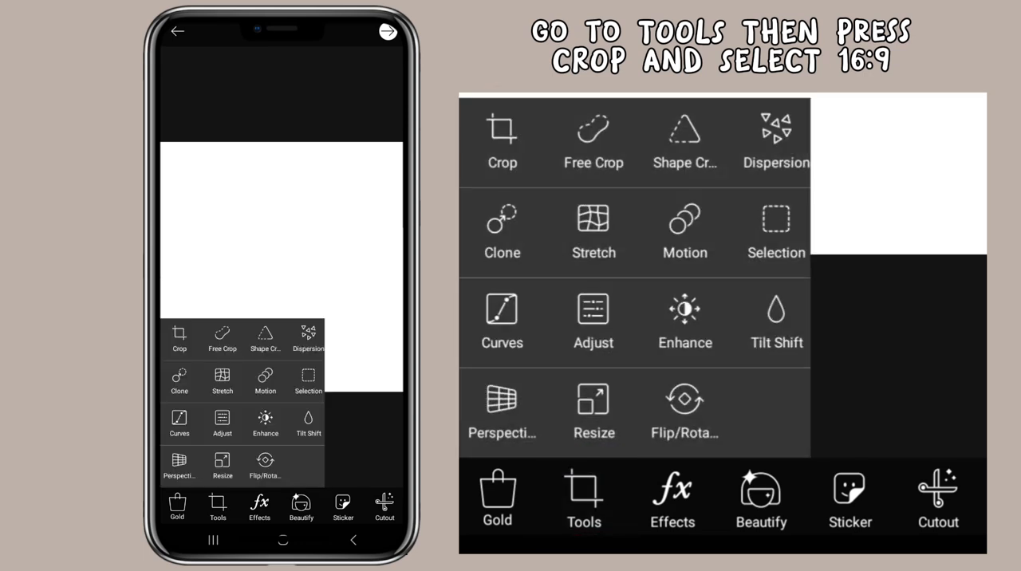
left_click(501, 140)
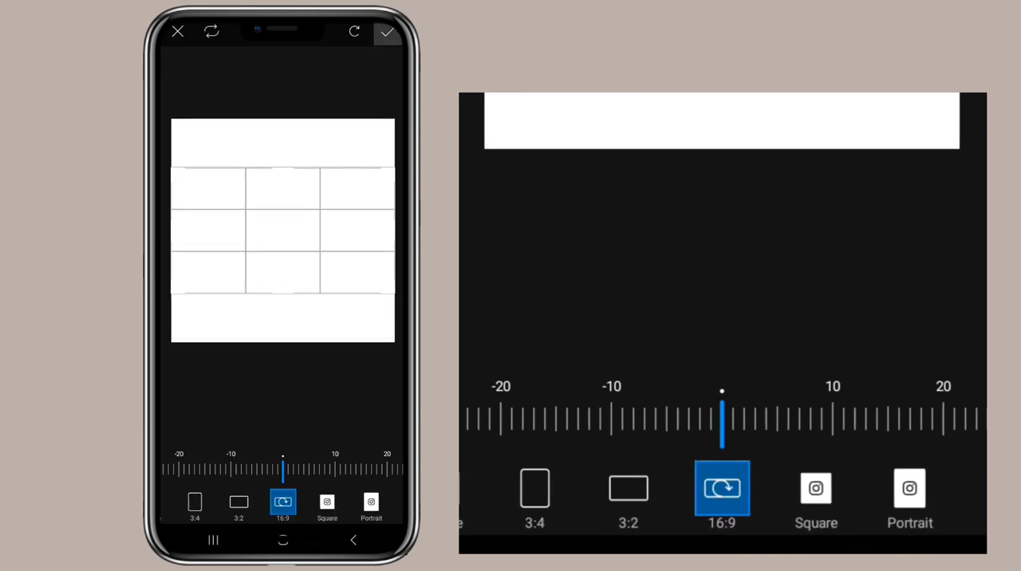
left_click(389, 32)
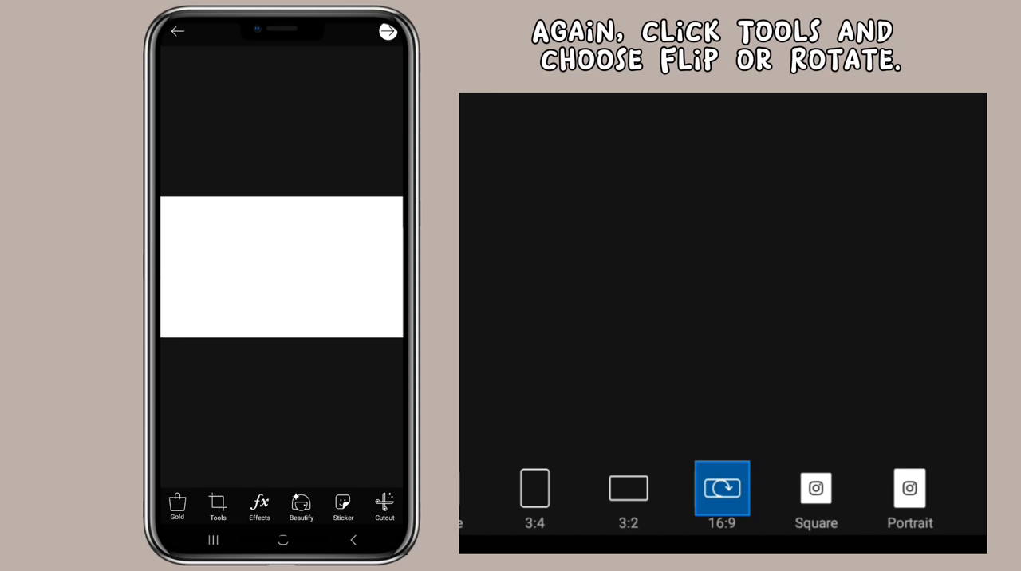
Rotate the canvas right into an upright portrait shape with Flip/Rotate and confirm.
left_click(217, 507)
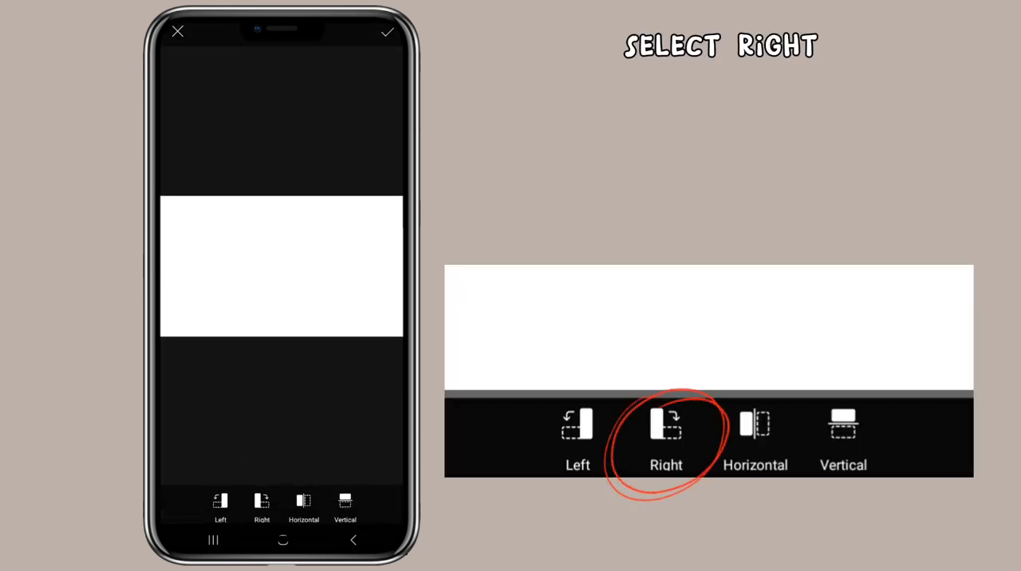
left_click(261, 504)
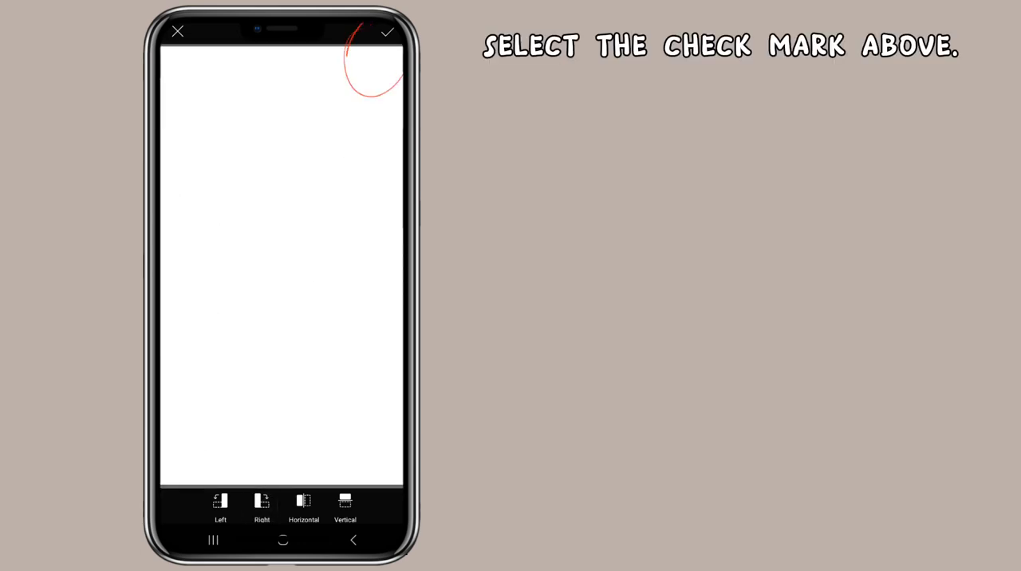
left_click(388, 32)
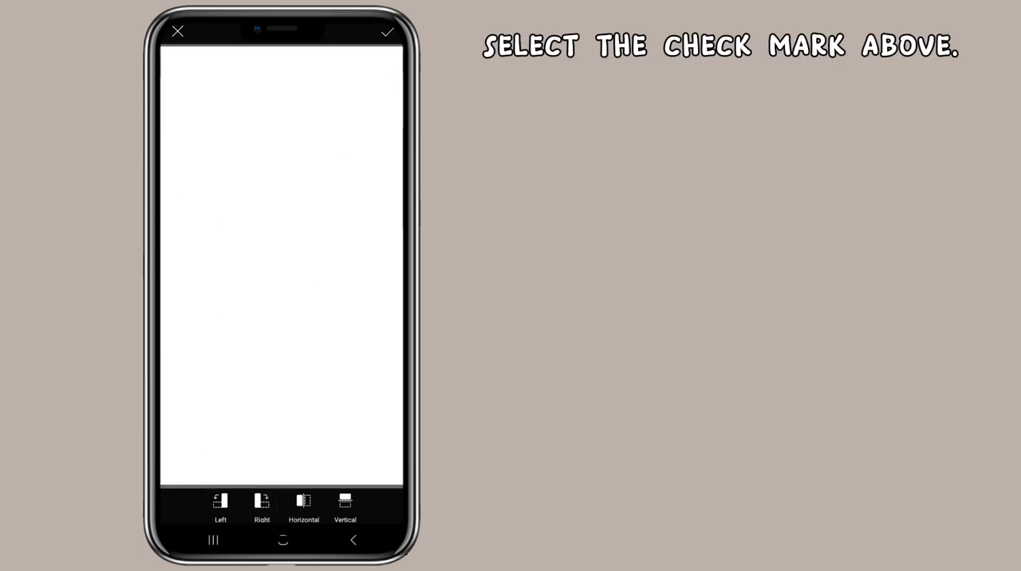
left_click(390, 32)
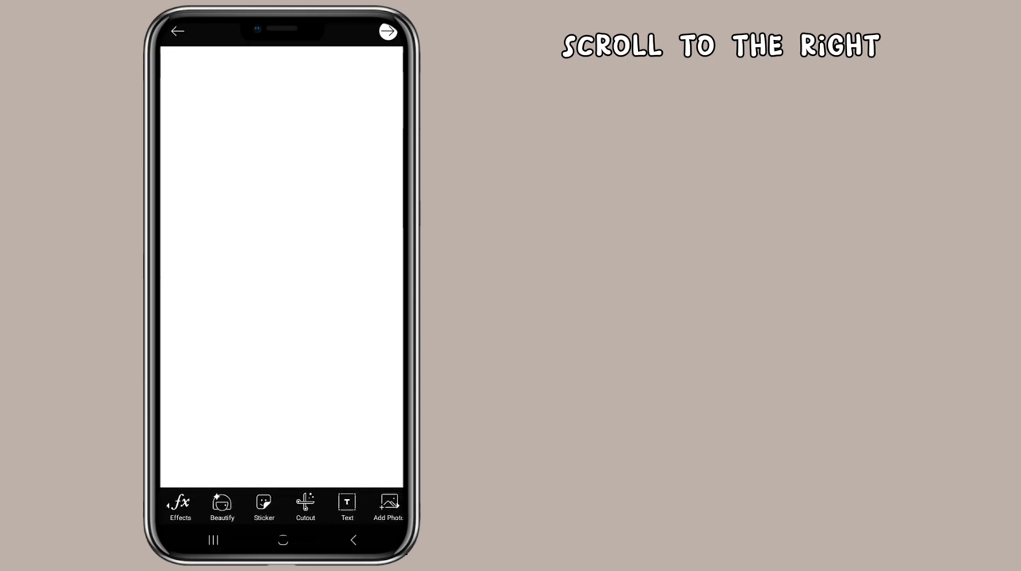
Enter Draw mode, choose the brush with a beige colour and paint over the whole canvas.
scroll("right", 3)
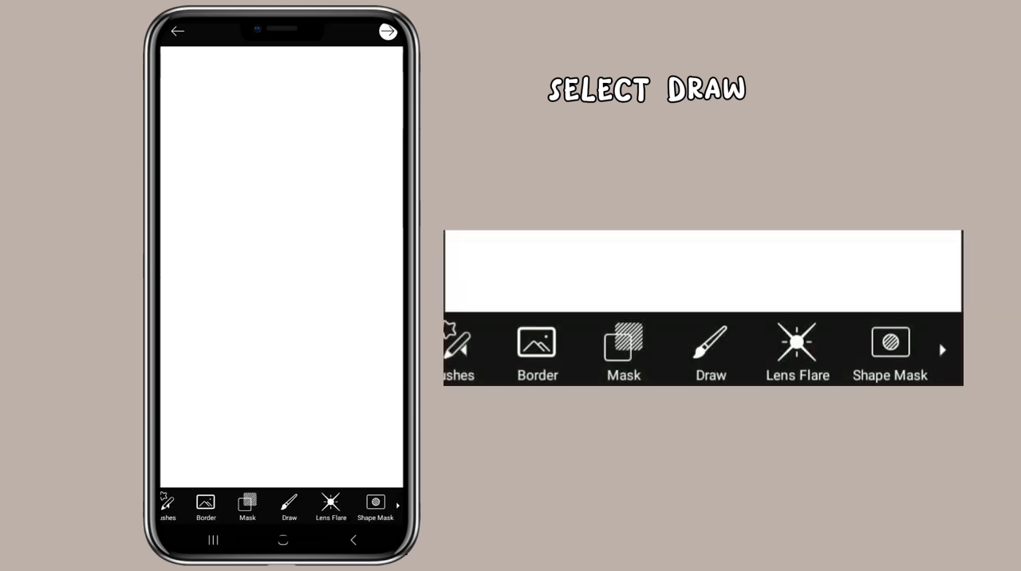
left_click(283, 504)
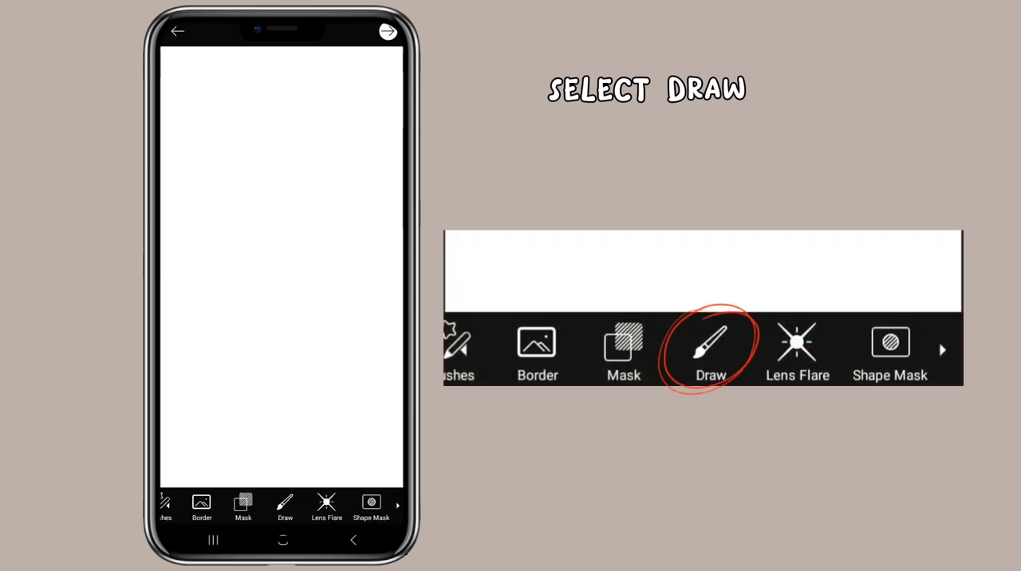
left_click(284, 507)
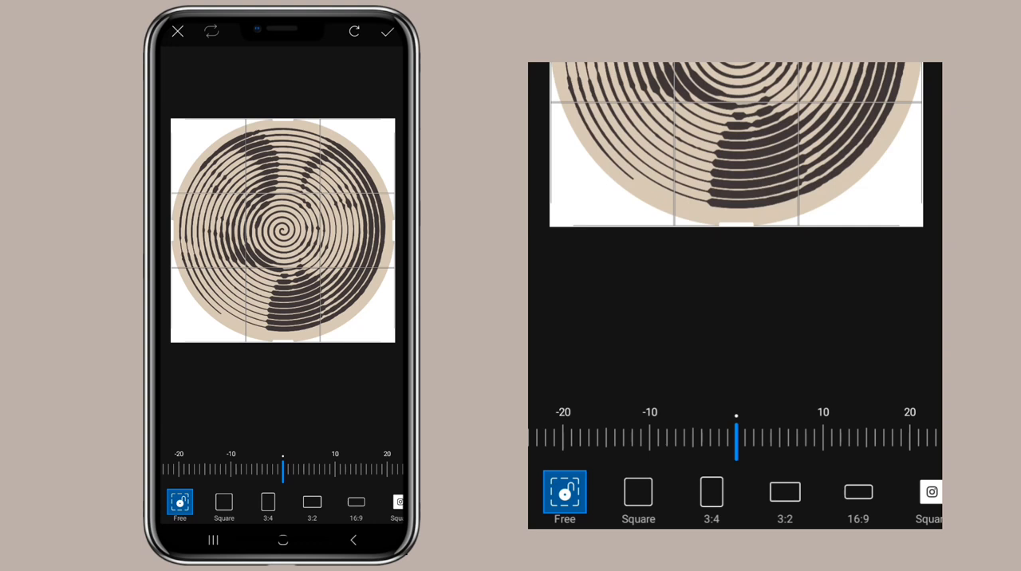
left_click(390, 32)
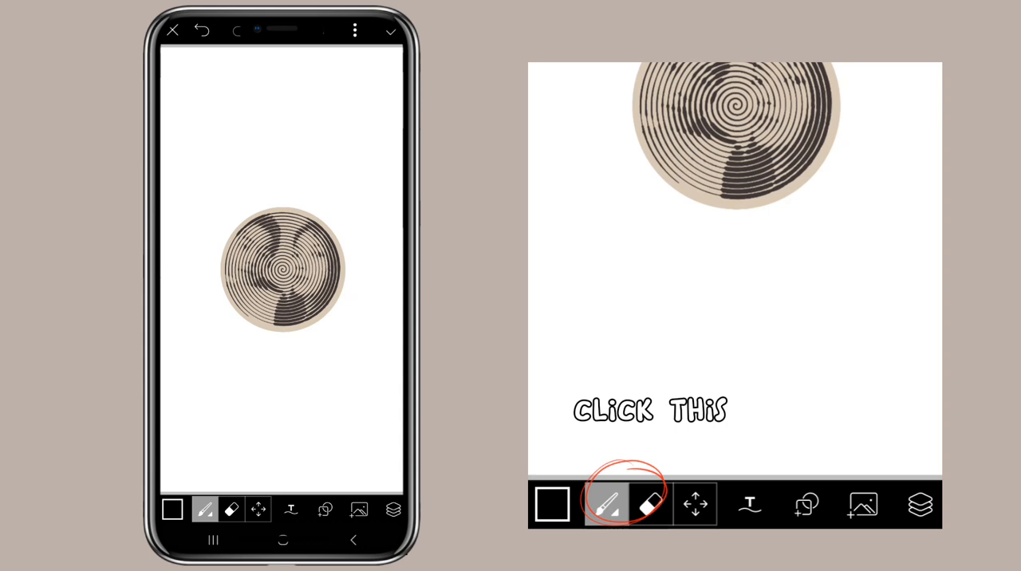
left_click(607, 504)
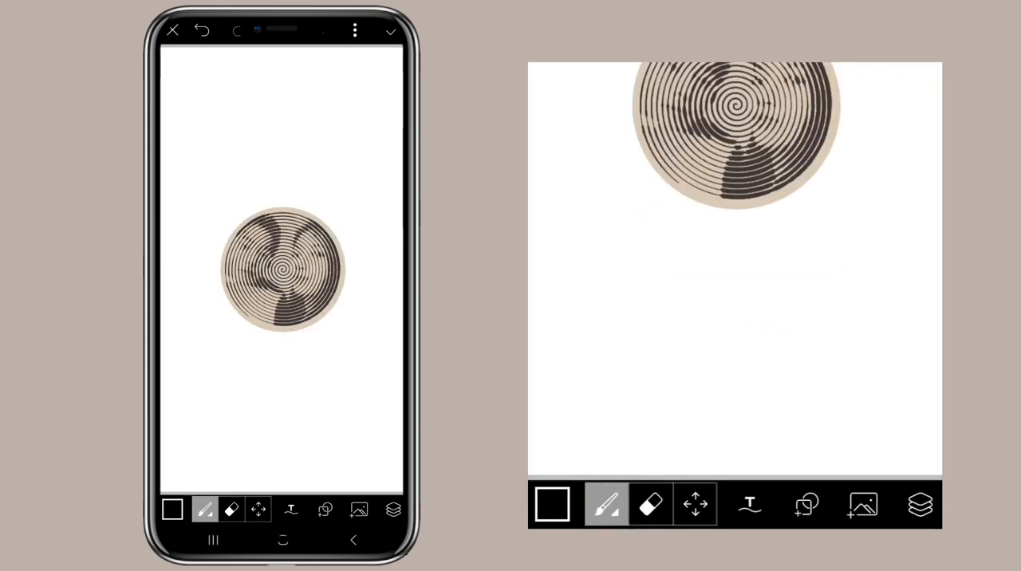
left_click(205, 511)
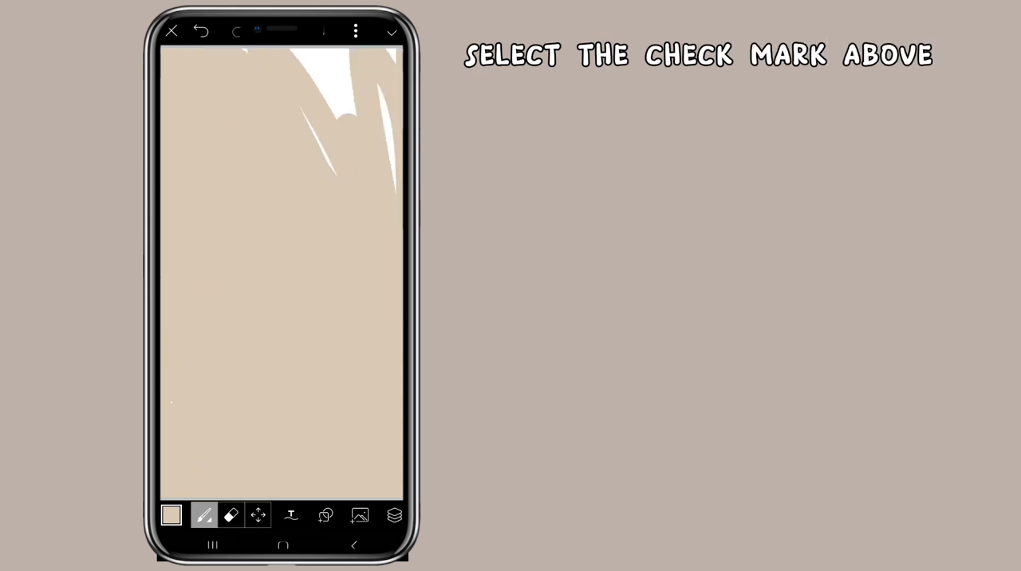
Apply the beige painting, then add a Spiral Betty portrait from the gallery via Add Photo.
left_click(380, 32)
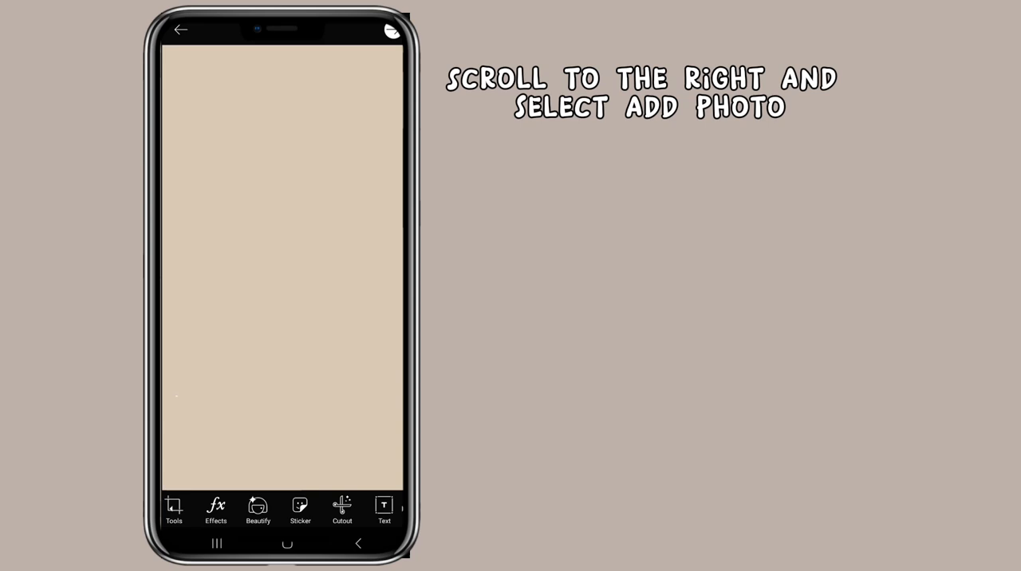
scroll("right", 3)
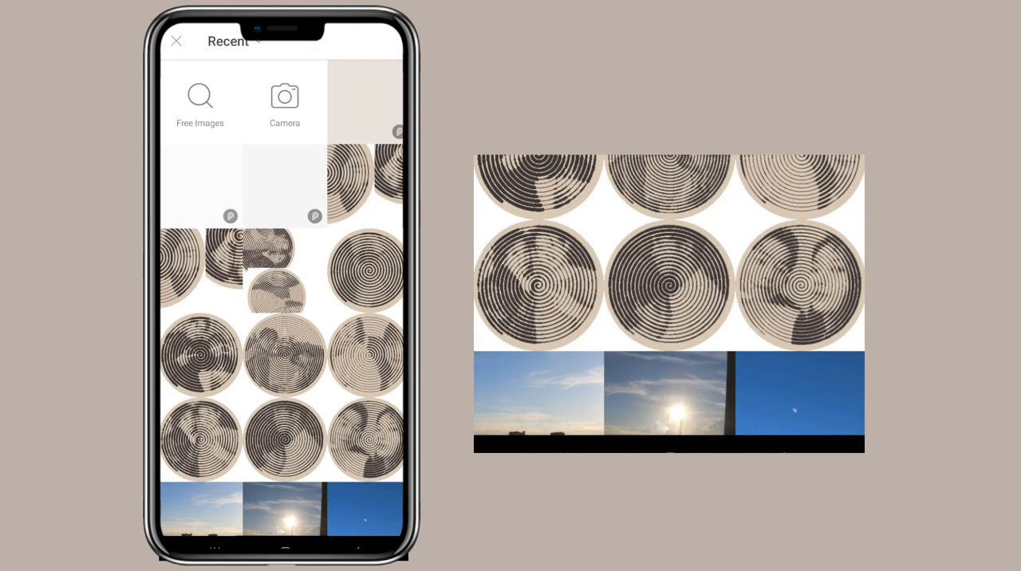
left_click(366, 443)
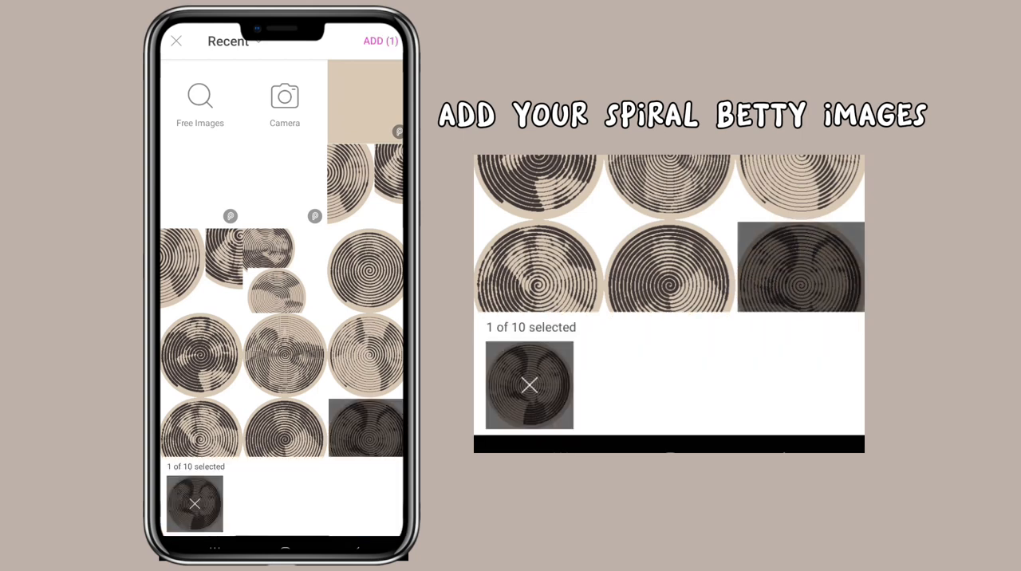
left_click(373, 39)
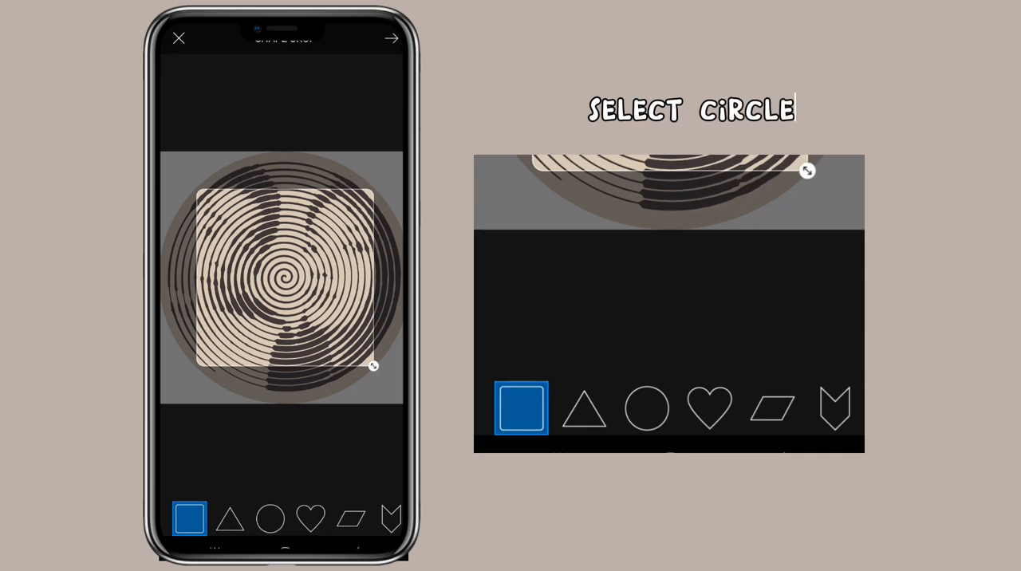
Shape-crop the spiral portrait into a circle, place it on the canvas and select the next image.
left_click(271, 518)
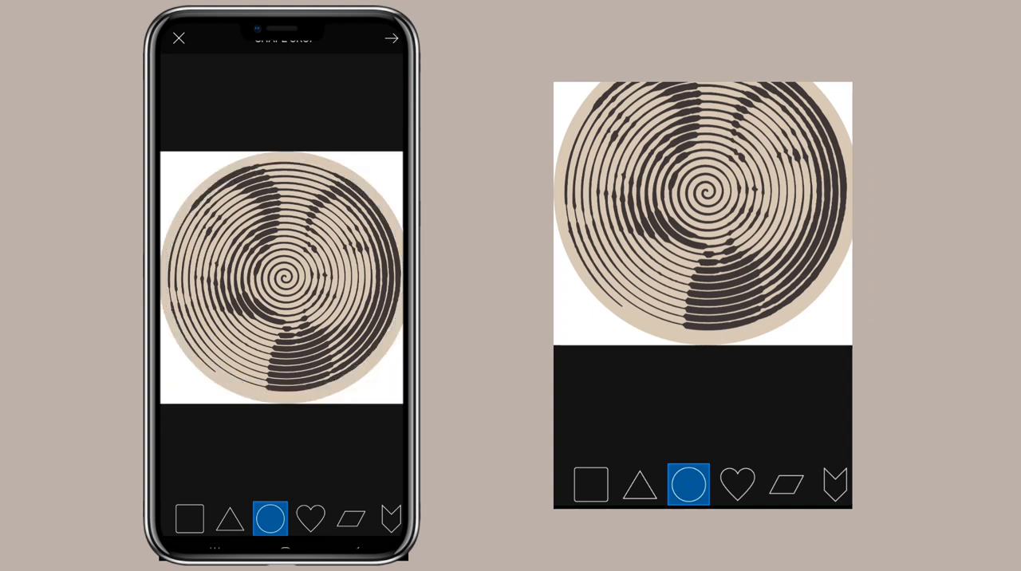
left_click(269, 519)
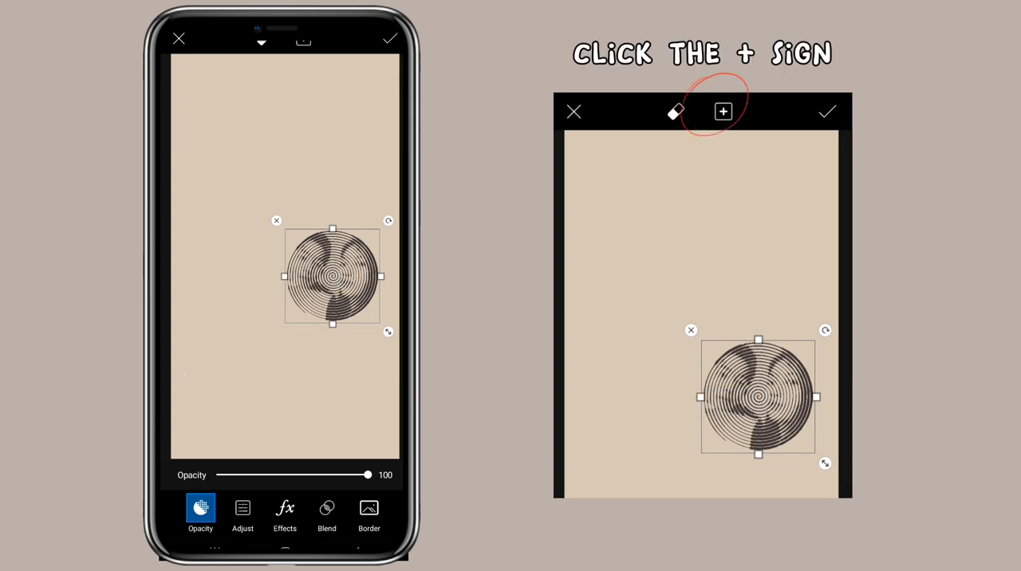
left_click(723, 112)
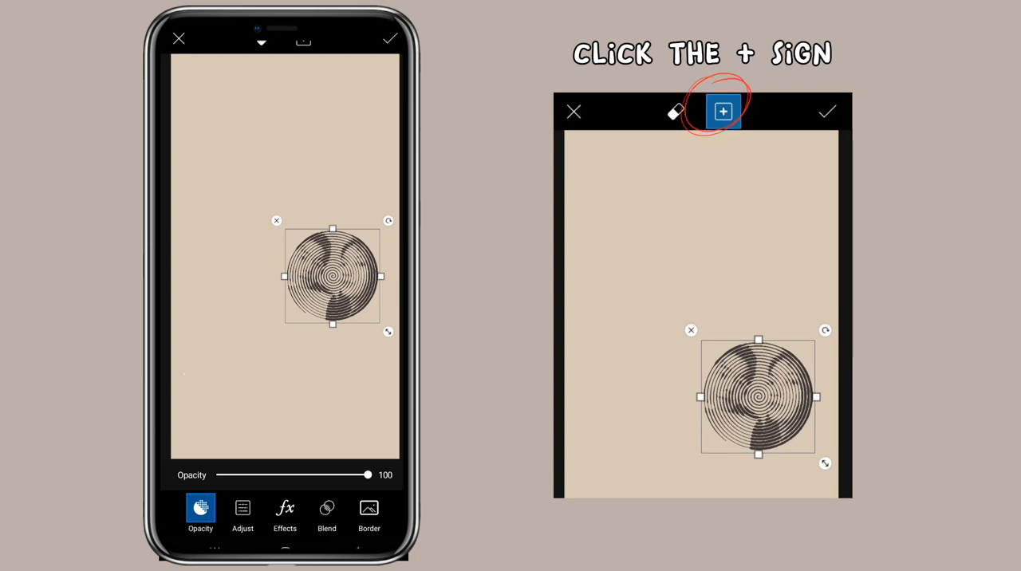
left_click(723, 112)
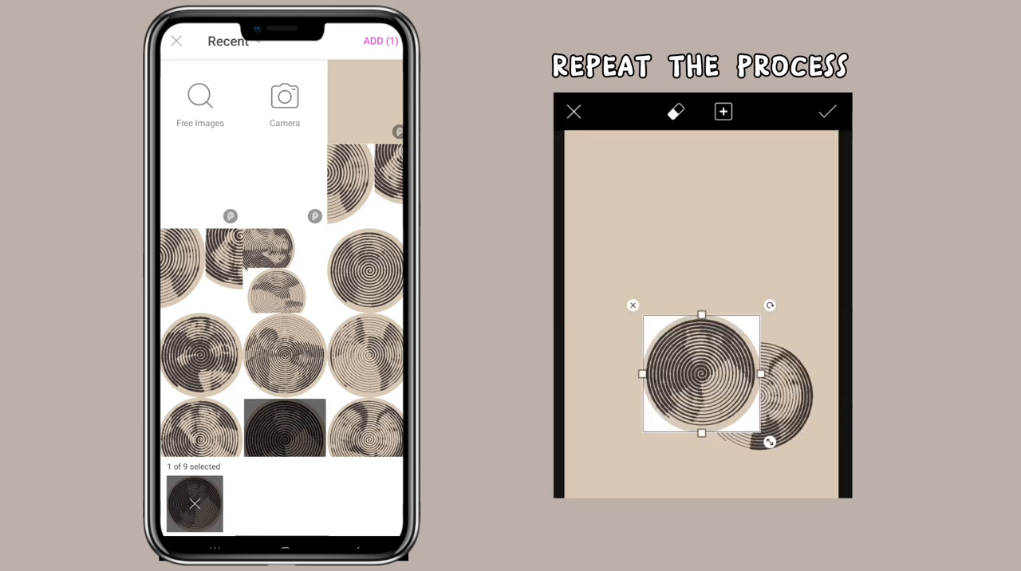
Add the next spiral image, crop it into a circle and drag it into position in the collage.
left_click(380, 40)
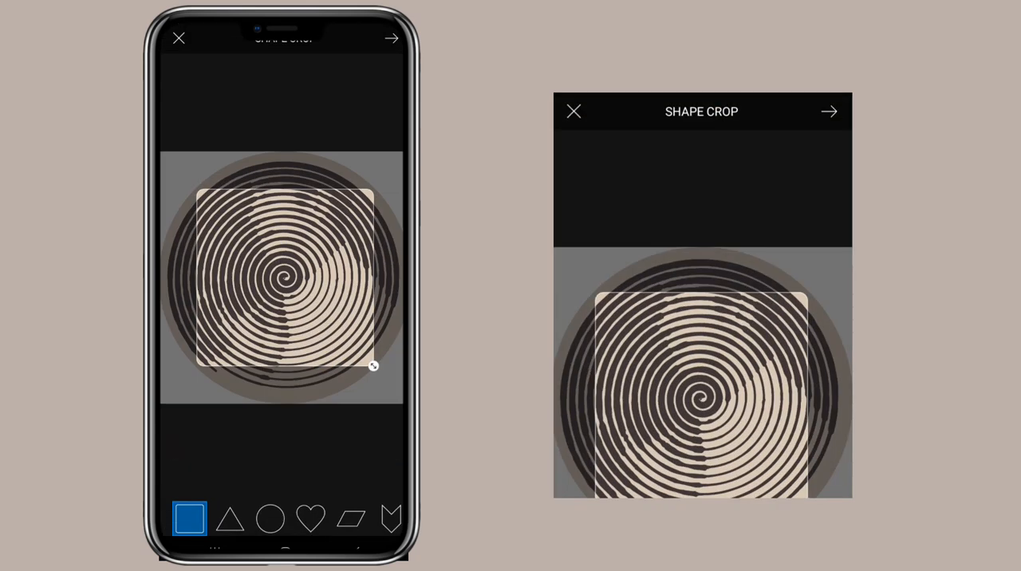
left_click(268, 517)
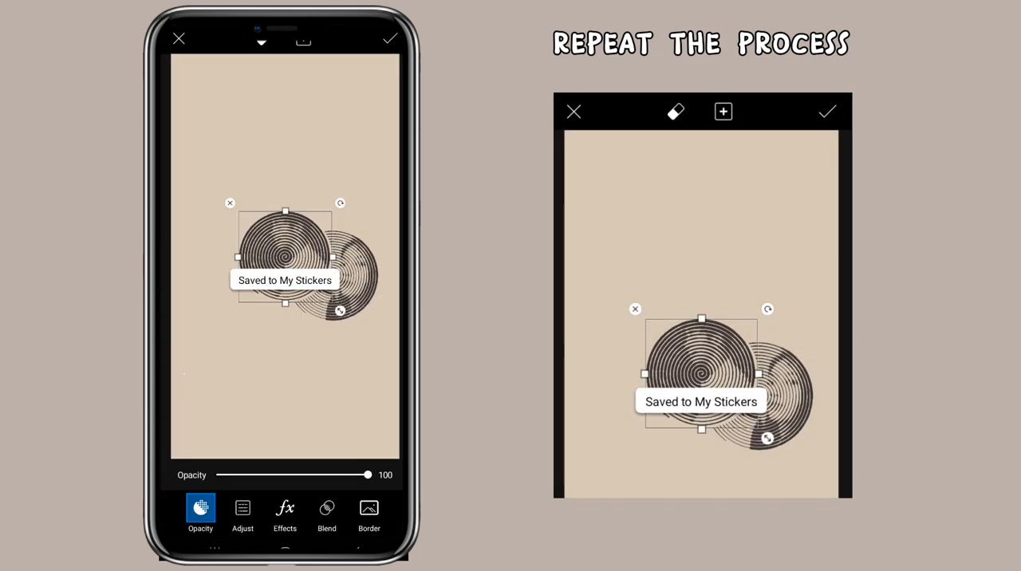
left_click_drag(284, 255, 306, 340)
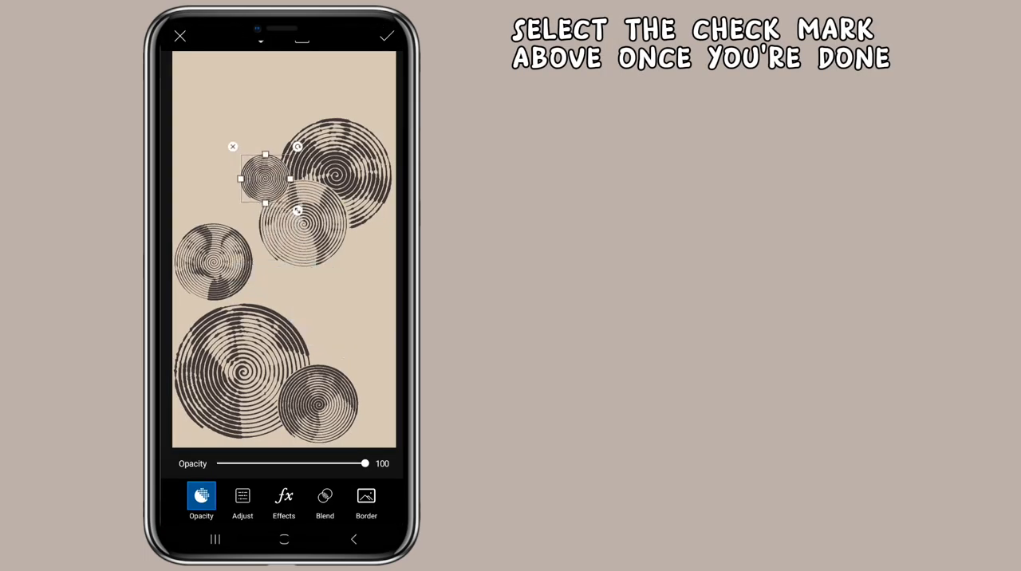
Nudge the small and middle spiral circles into place and apply the arrangement to the canvas.
left_click_drag(264, 179, 284, 217)
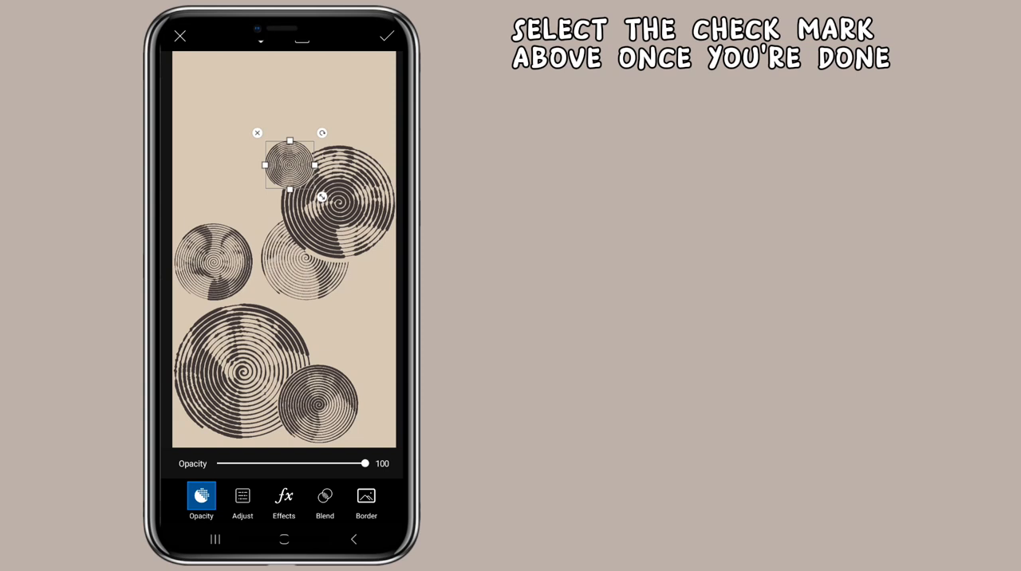
left_click_drag(290, 163, 307, 271)
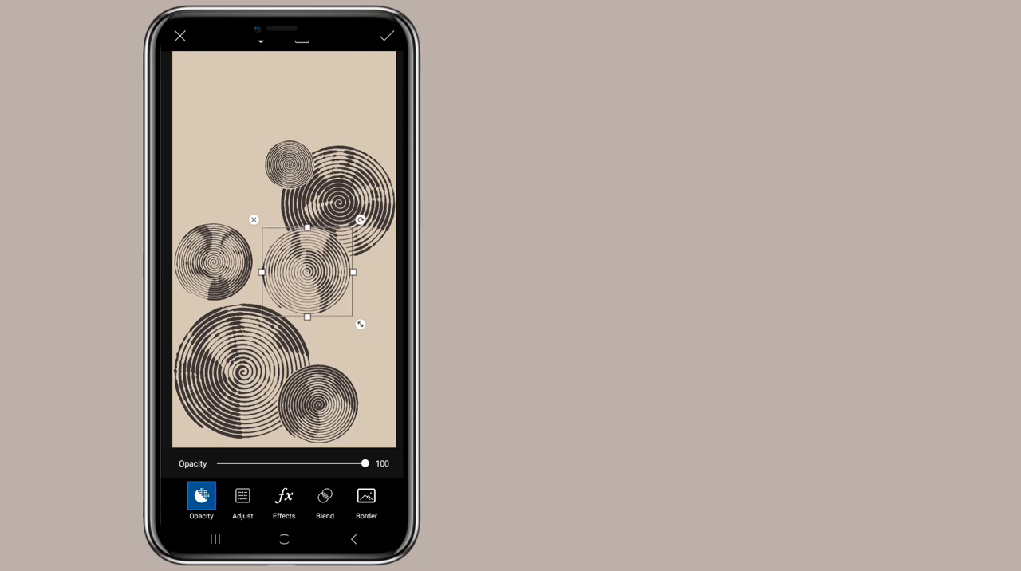
left_click(386, 35)
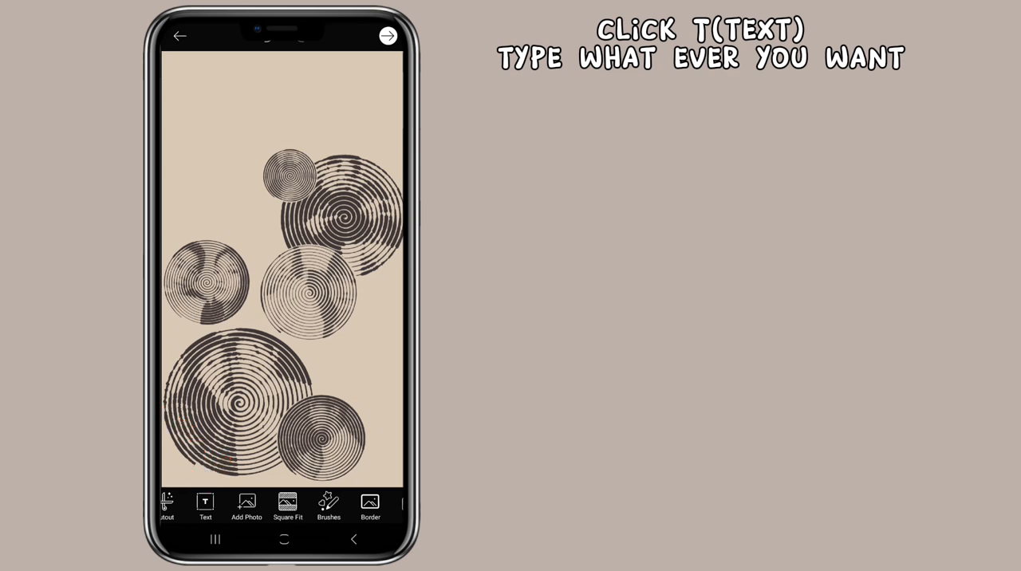
Add the text 'You are my sunshine' to the canvas via the Text tool.
left_click(204, 502)
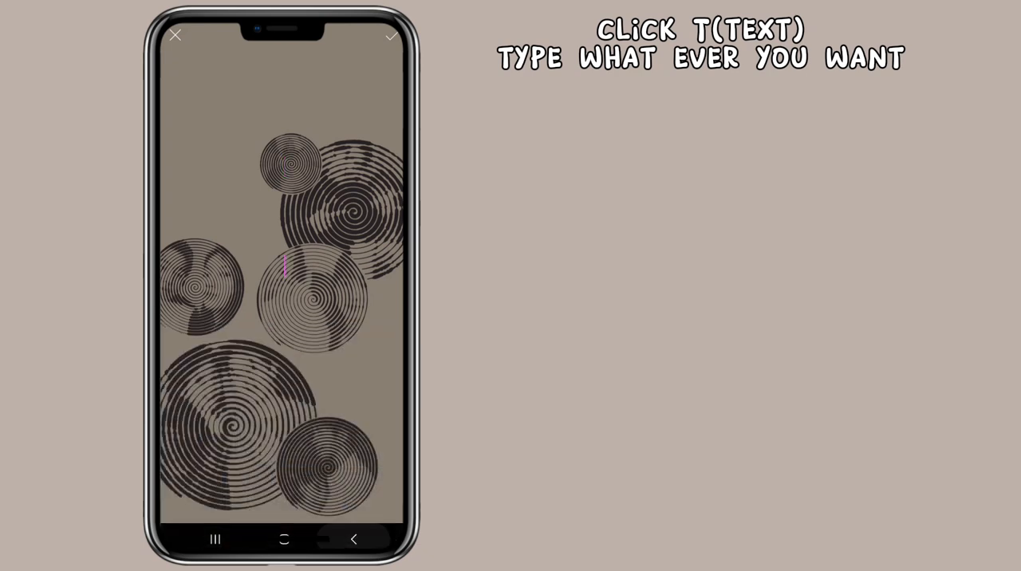
type("You are my sunshine")
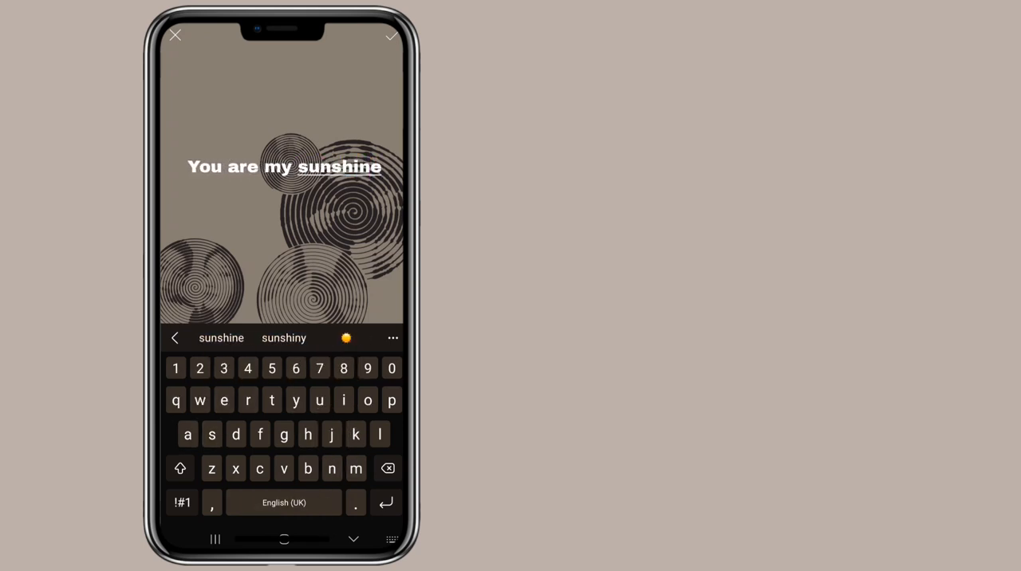
left_click(387, 36)
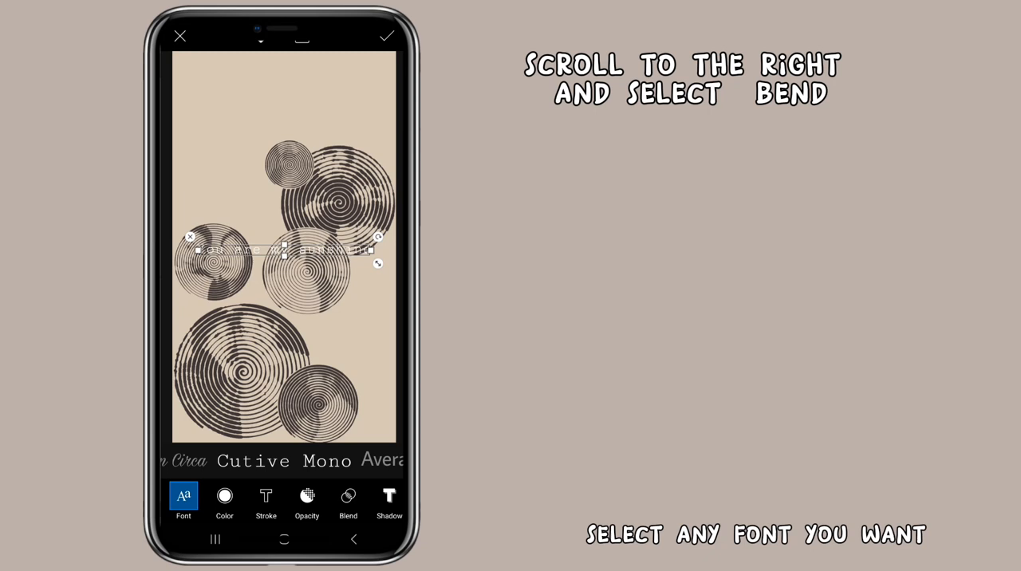
Bend the 'You are my sunshine' text to about -60 so it curves around the portrait circle.
left_click(348, 497)
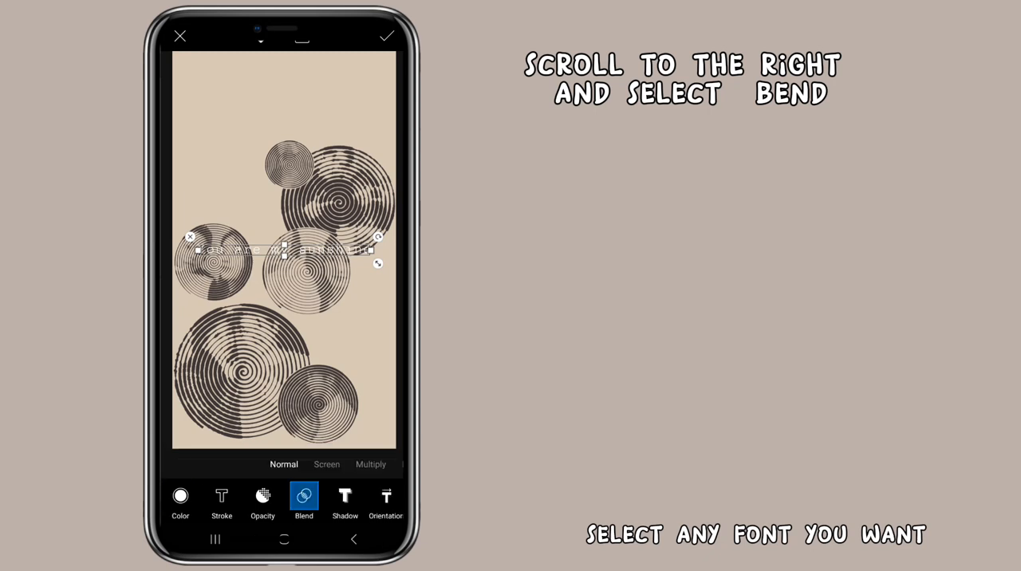
scroll("right", 3)
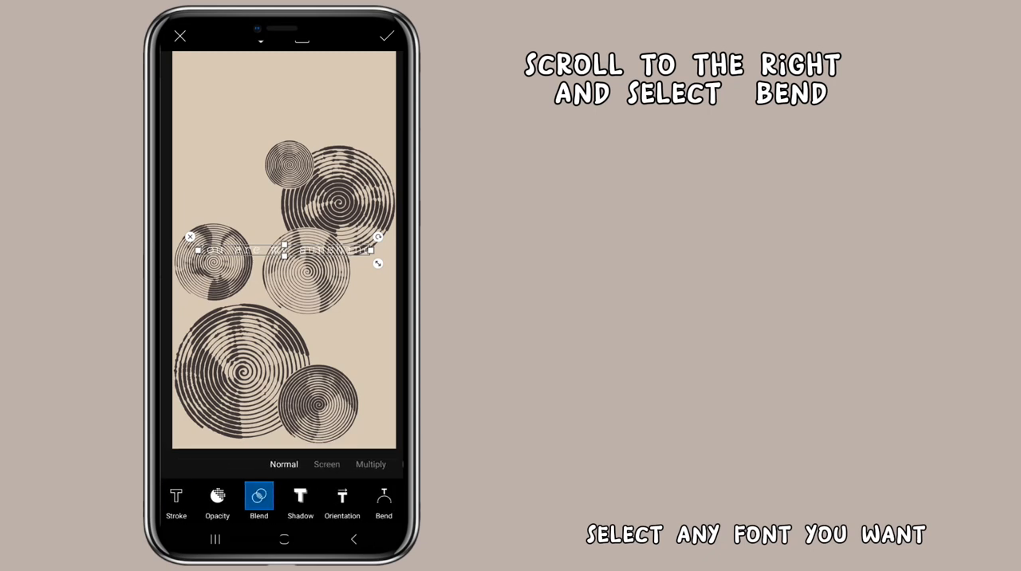
left_click(383, 501)
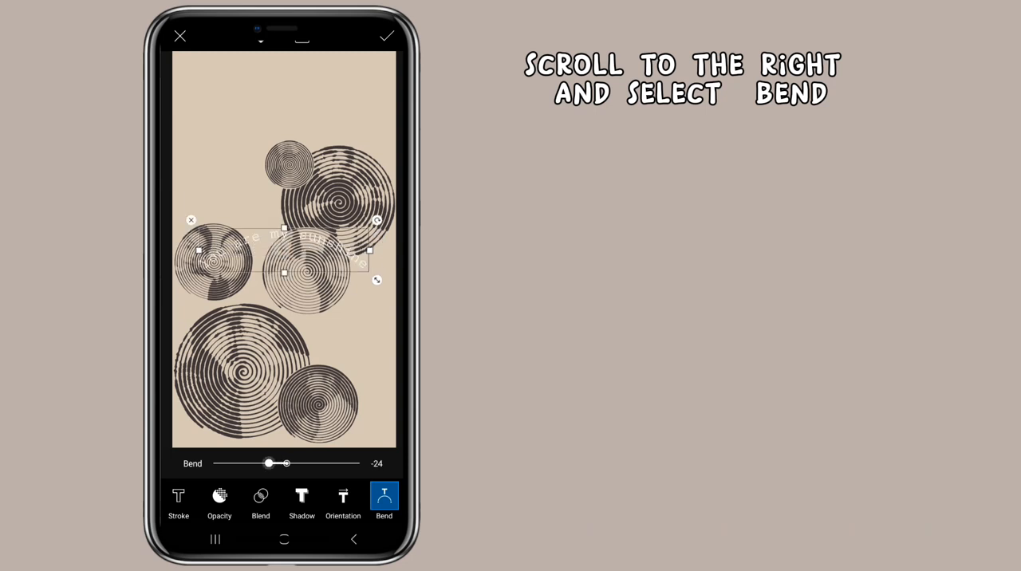
left_click_drag(268, 463, 265, 463)
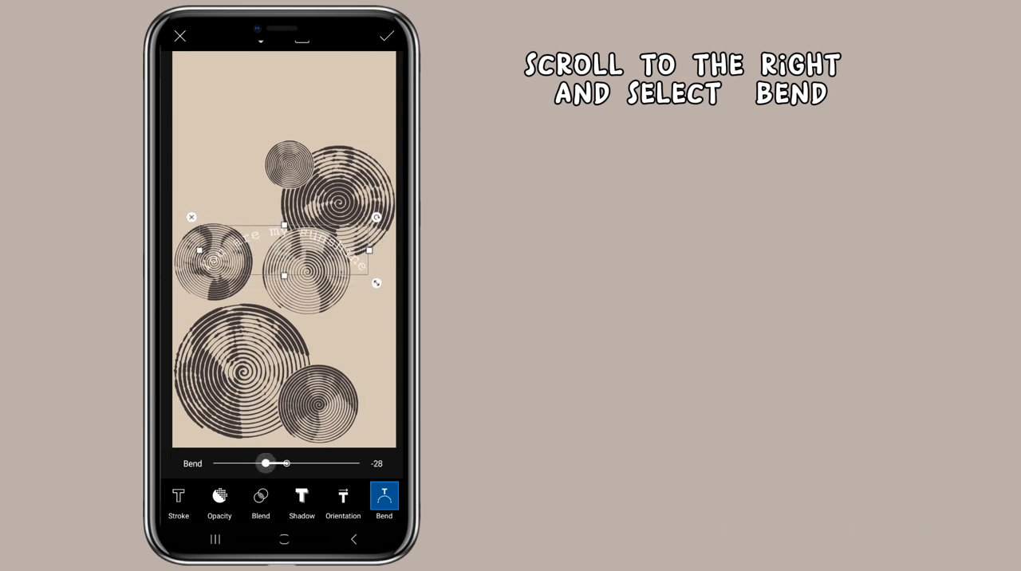
left_click_drag(266, 463, 264, 463)
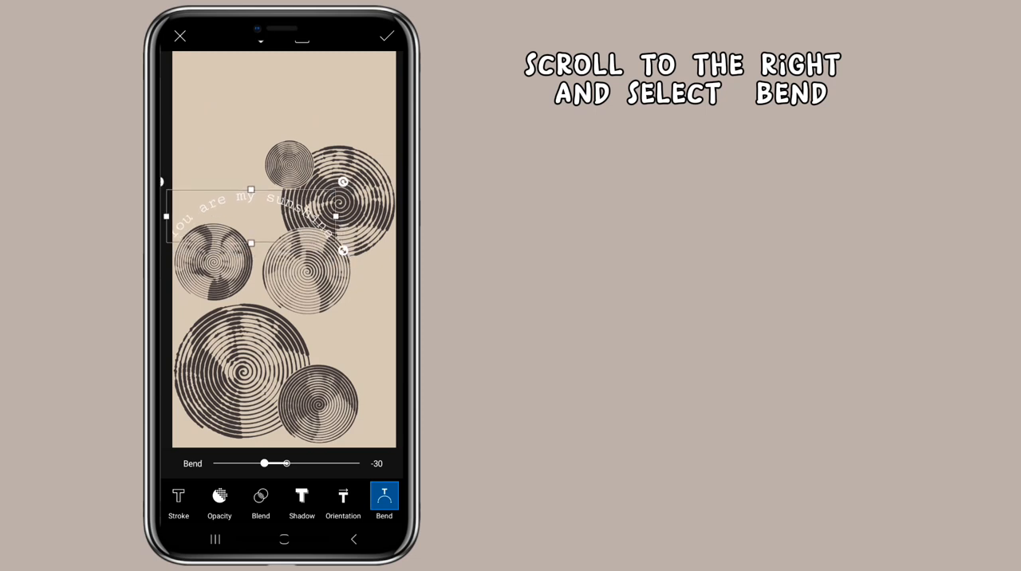
left_click_drag(265, 462, 249, 463)
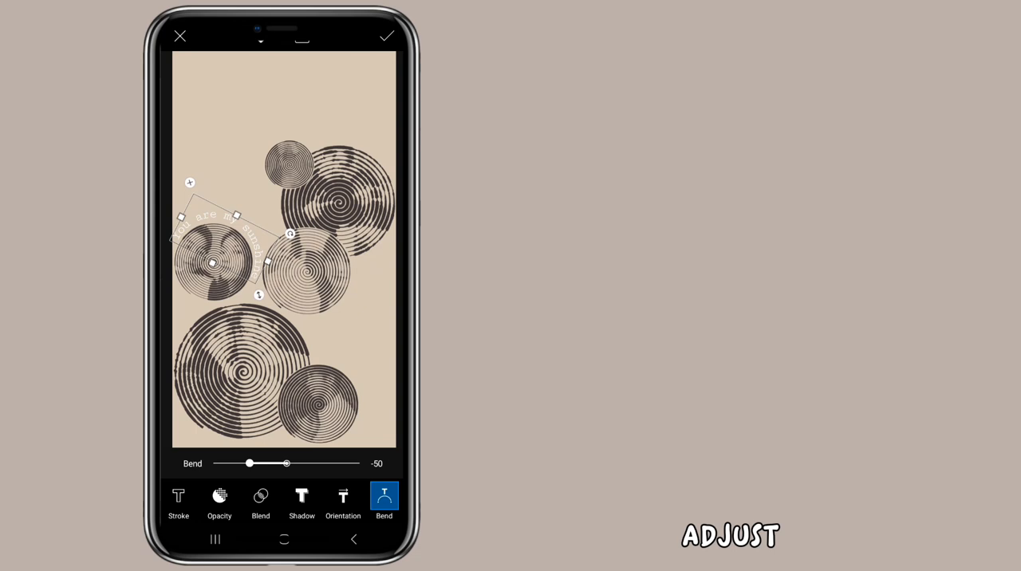
Colour the letters black with a very thin stroke, curve them a little more and apply.
left_click(178, 498)
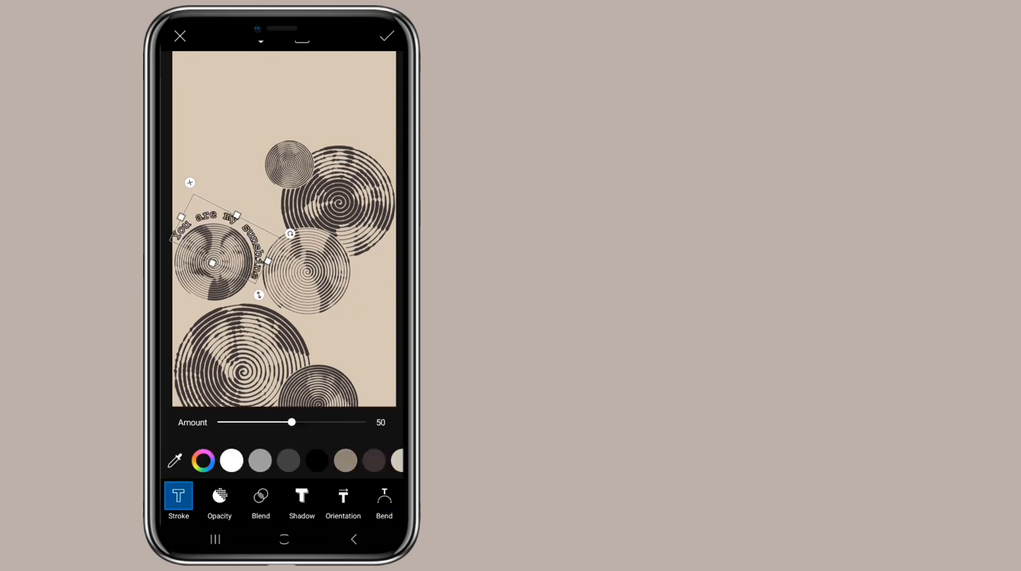
left_click(316, 459)
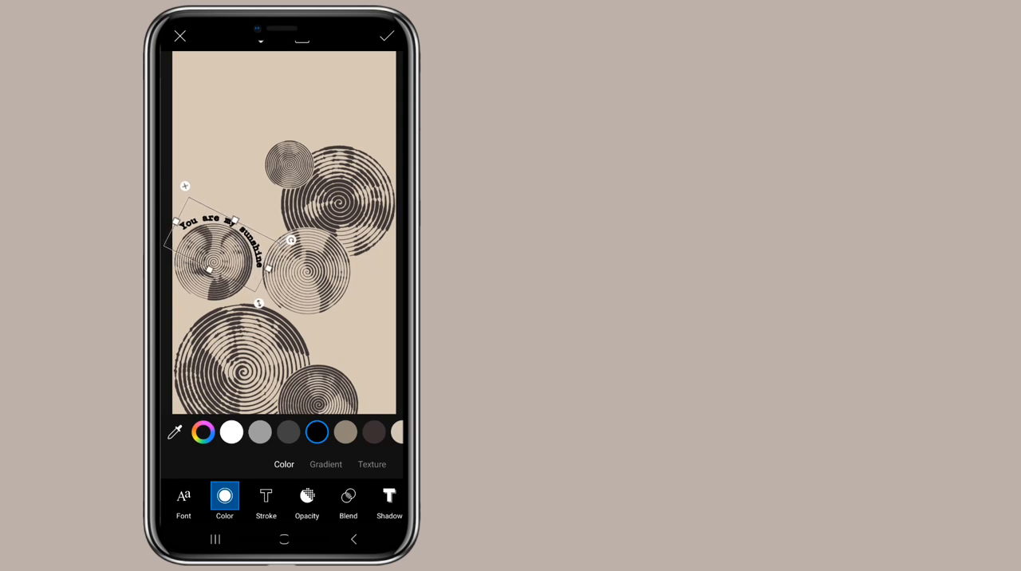
left_click(382, 501)
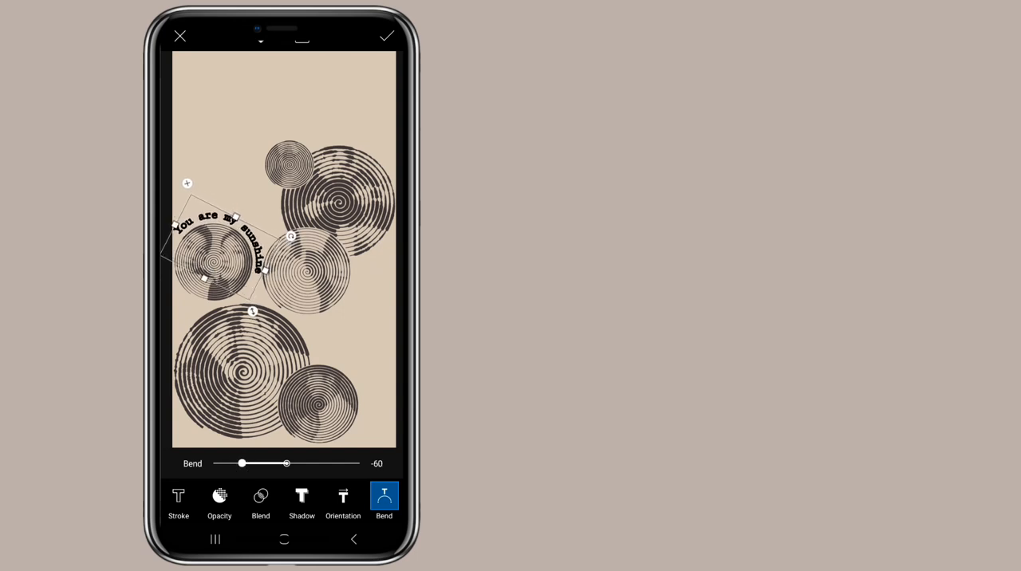
left_click(179, 498)
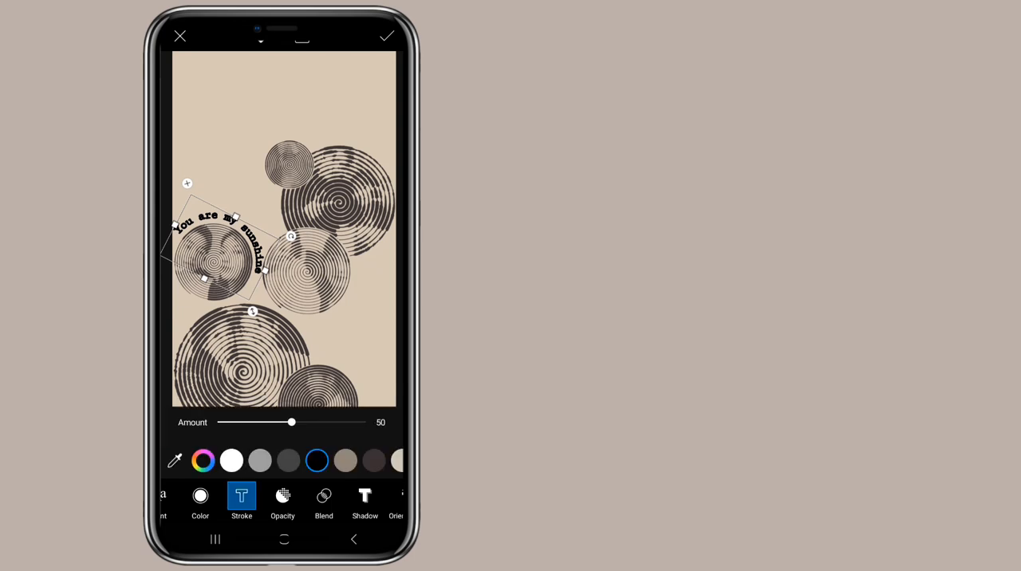
left_click_drag(291, 421, 217, 421)
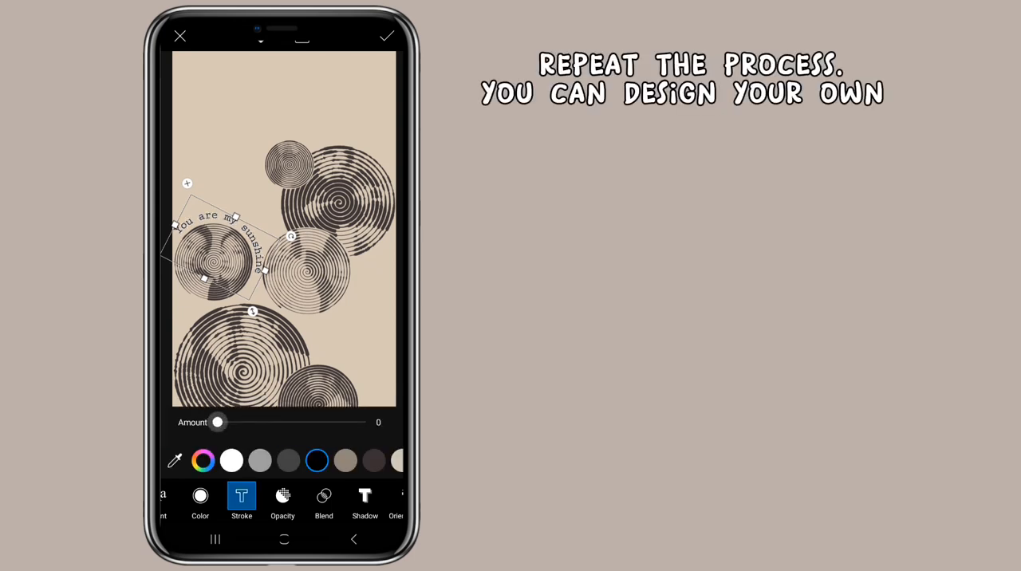
left_click_drag(216, 421, 224, 421)
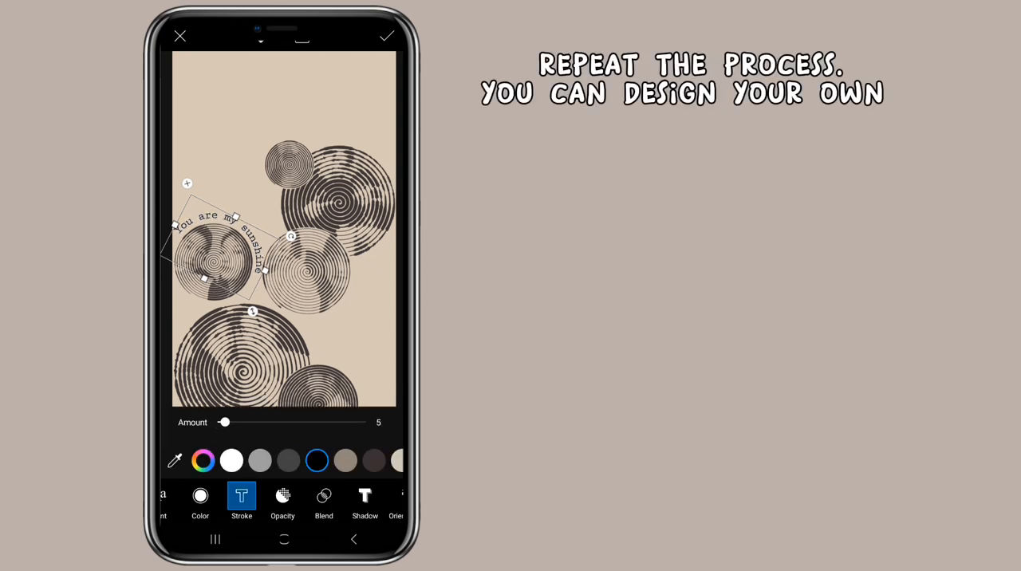
left_click(391, 38)
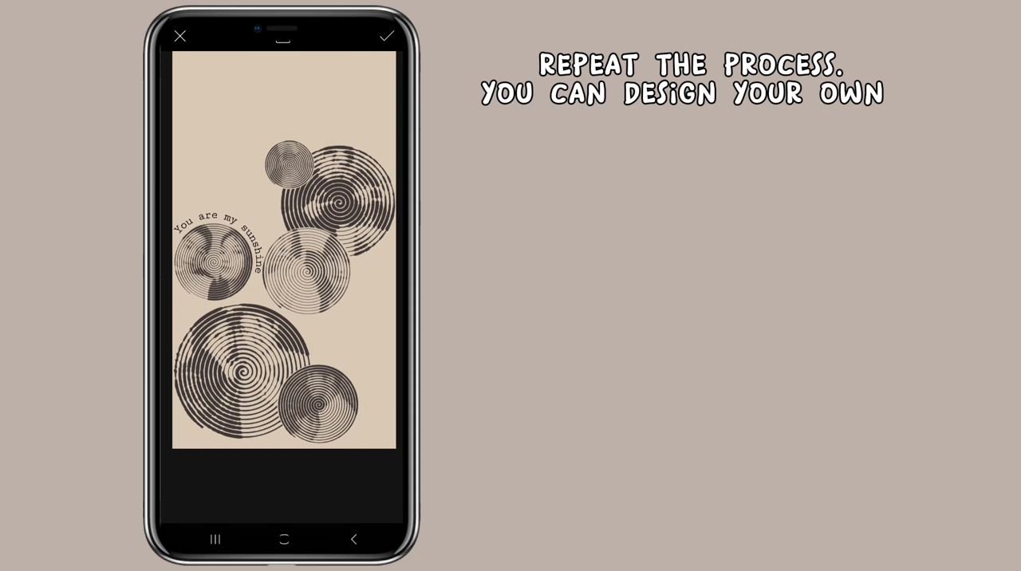
Search the stickers for 'star' to find a doodle sticker for above the circles.
left_click(390, 37)
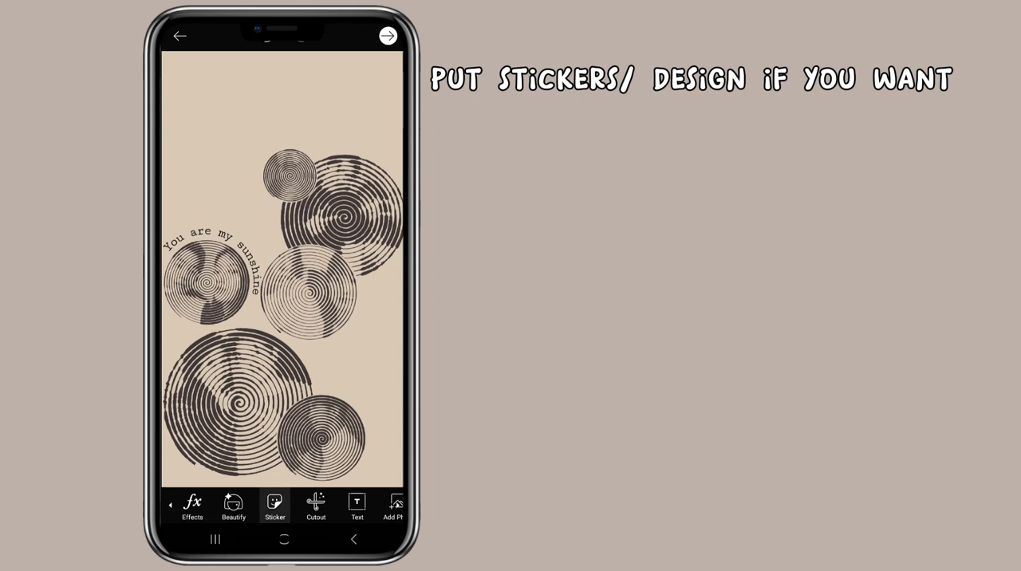
left_click(274, 504)
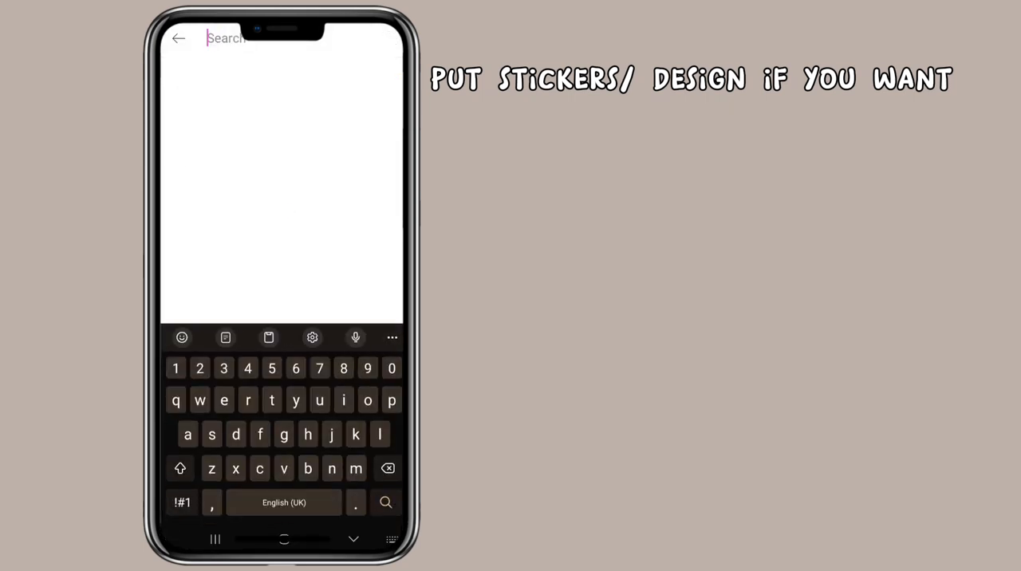
type("star")
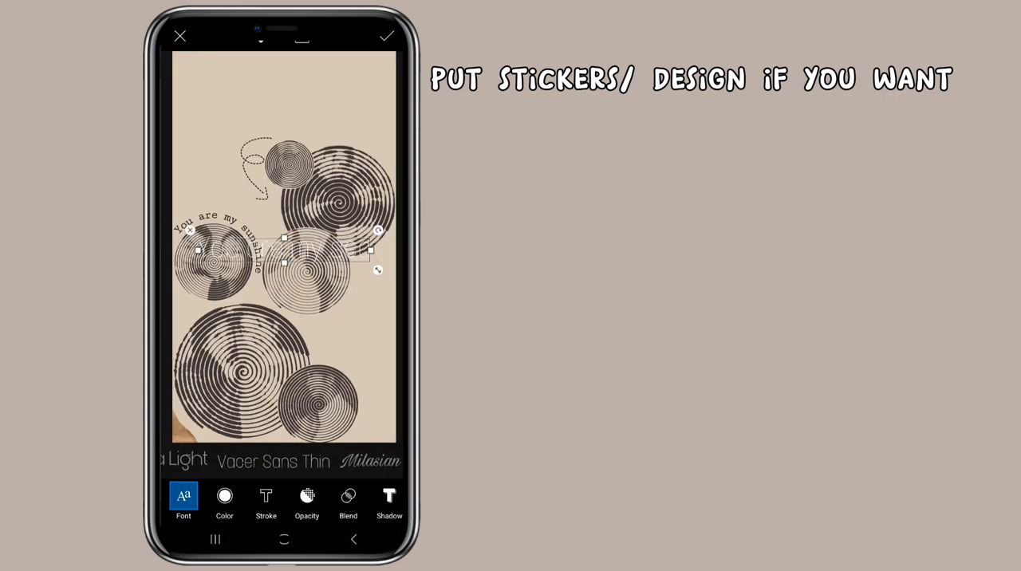
Curve the second text gently, place it near the top-right circle and apply it.
left_click(383, 498)
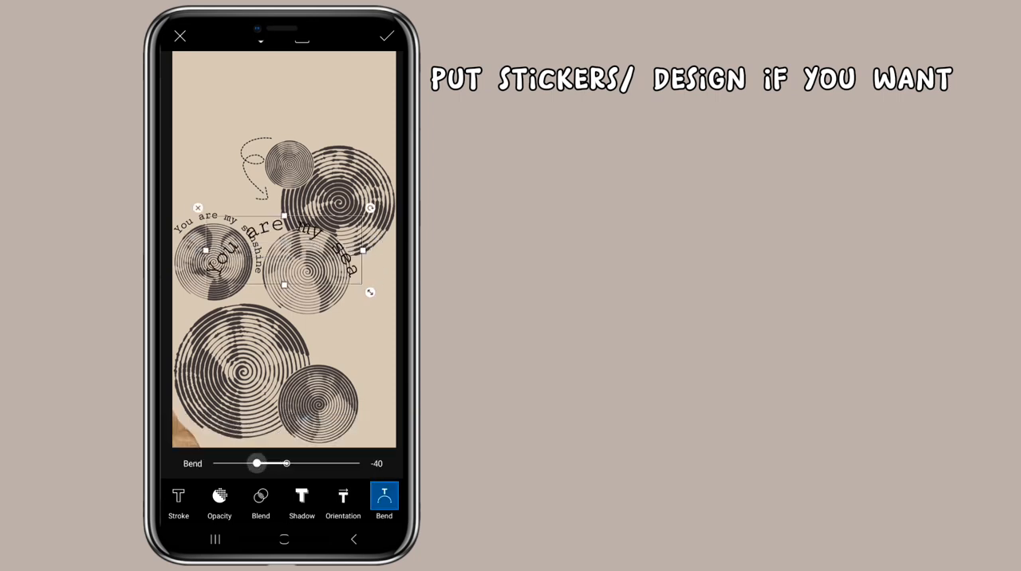
left_click_drag(256, 462, 265, 463)
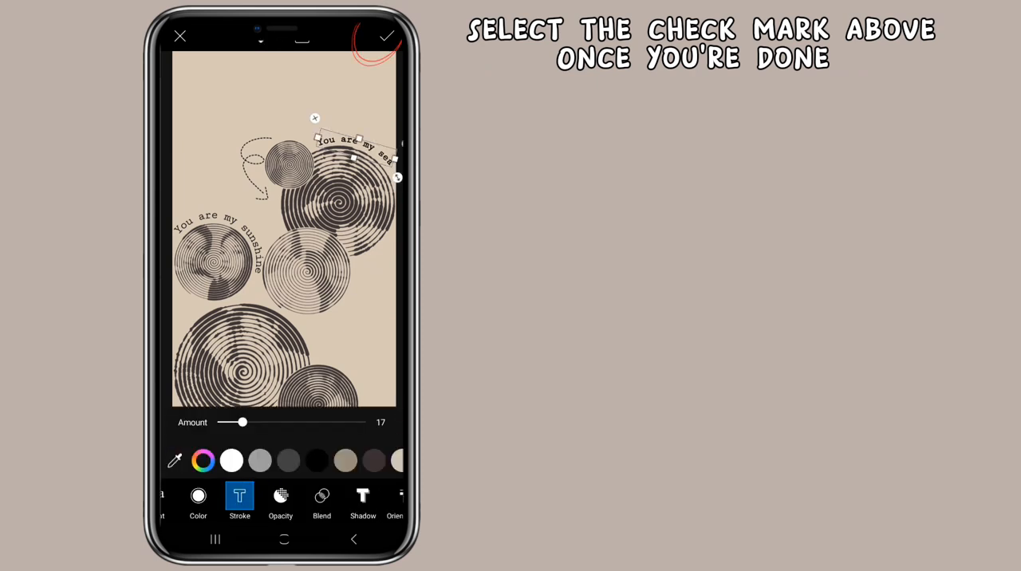
left_click(400, 497)
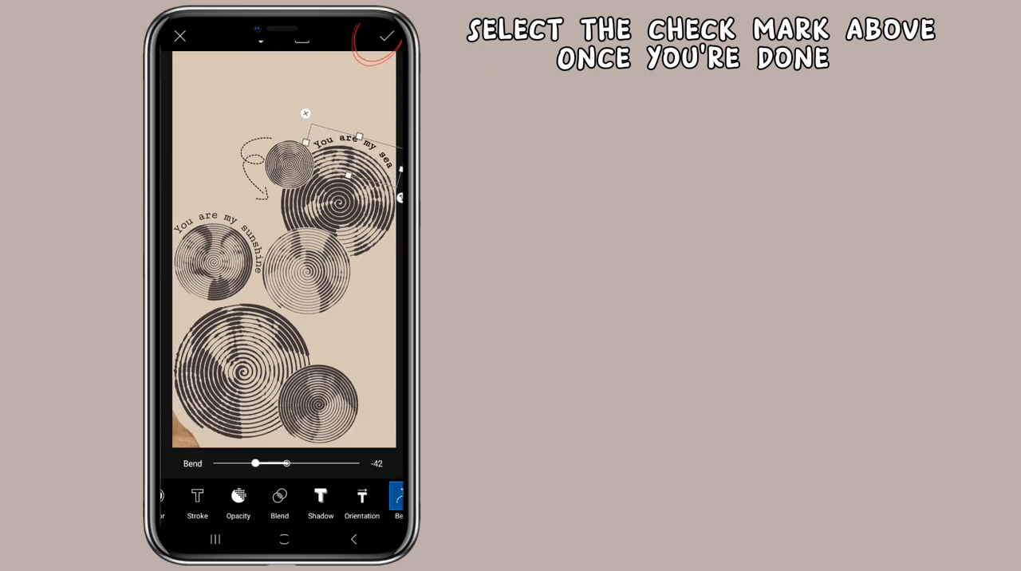
left_click_drag(255, 463, 263, 463)
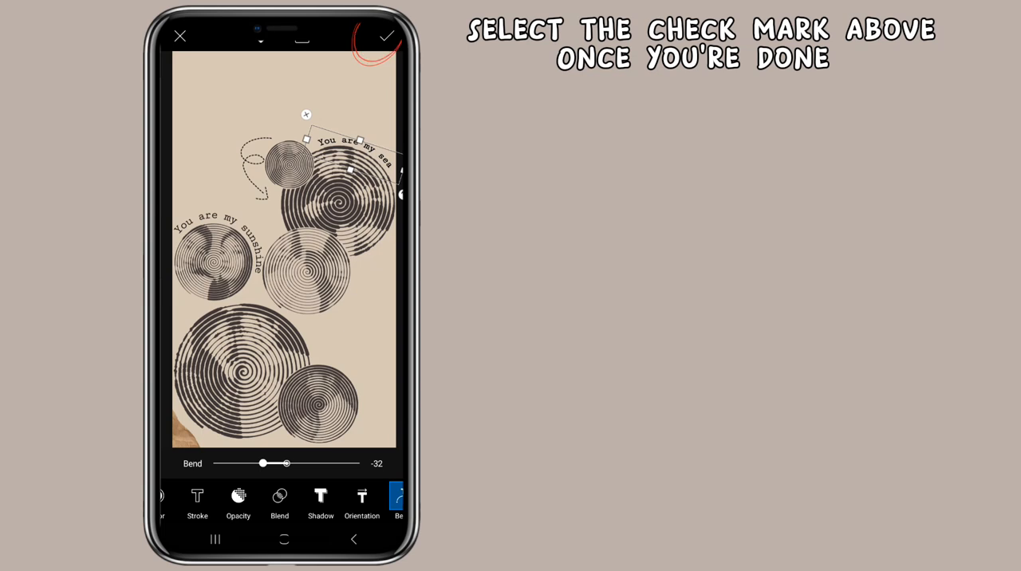
left_click(386, 35)
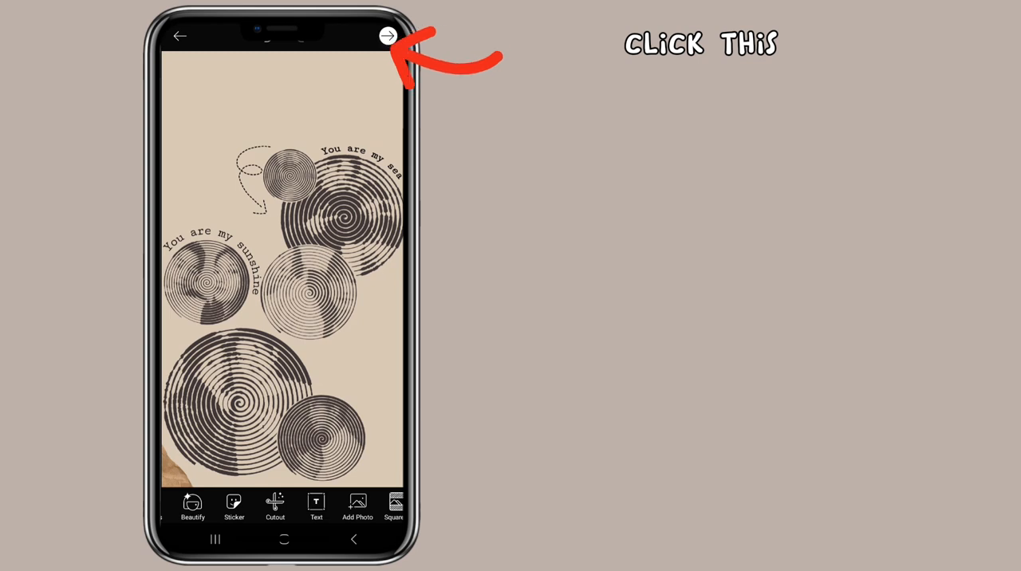
Bring up the share-to screen for the finished design.
left_click(386, 37)
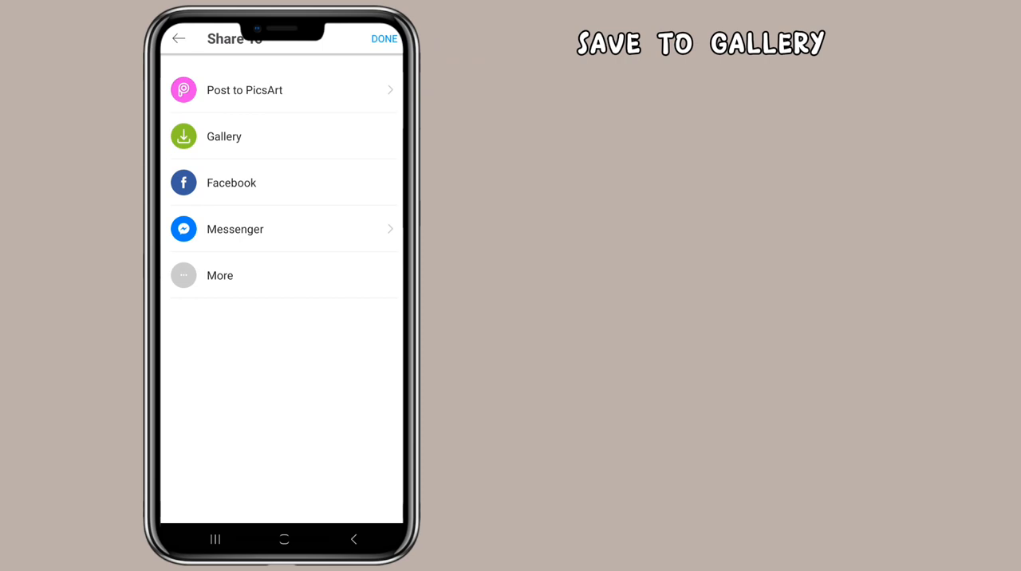